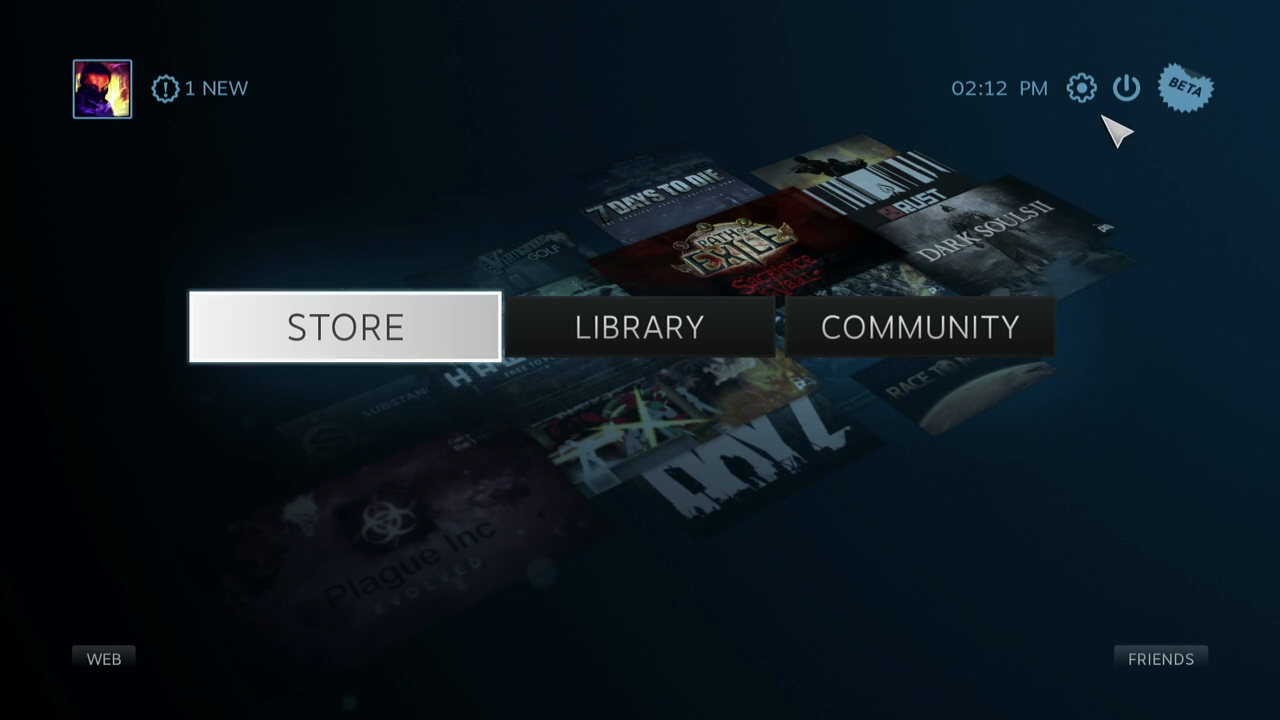
- Choose Return to Desktop from Big Picture's power menu to reach the SteamOS desktop
left_click(1126, 88)
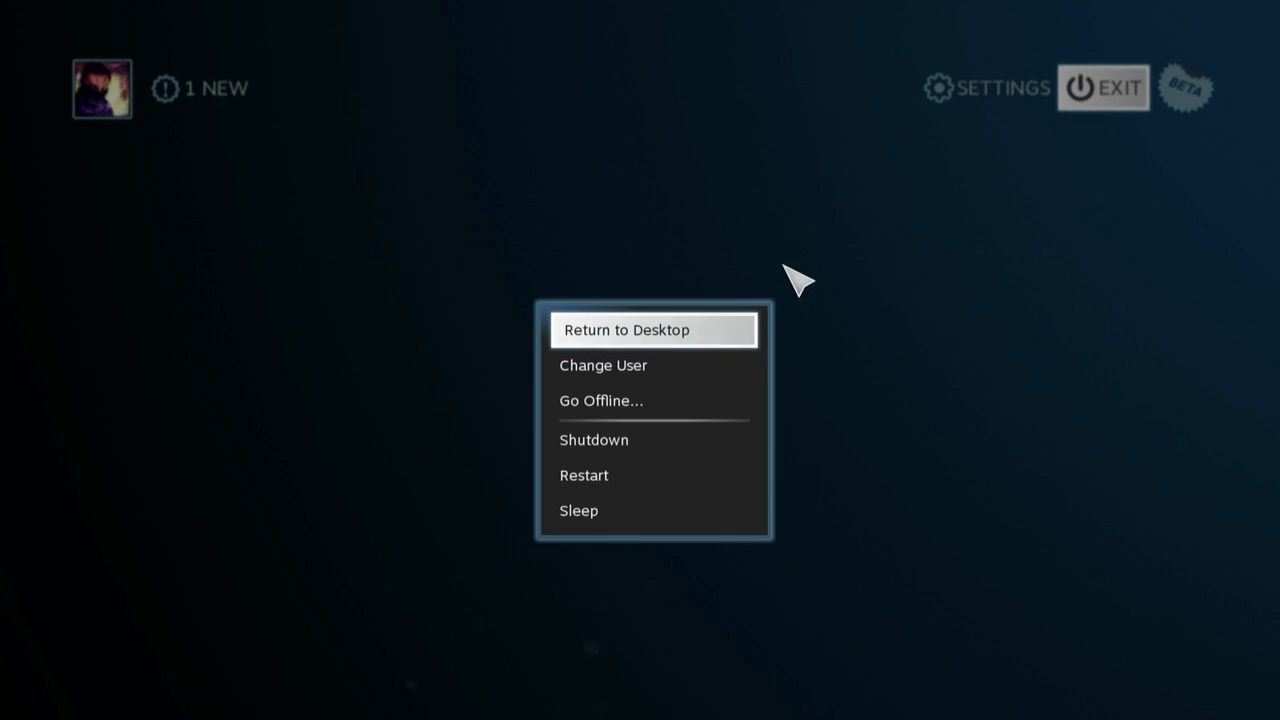
left_click(627, 329)
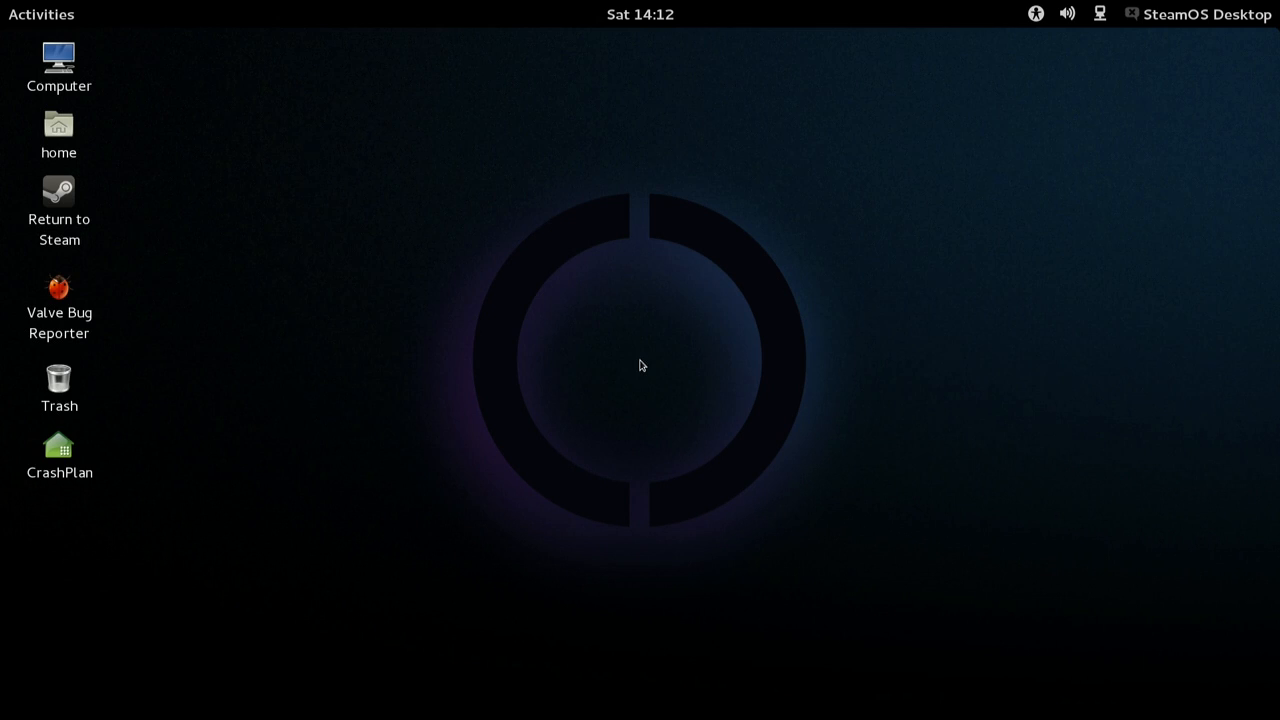
- Launch a Terminal window from the Activities overview for the i386 architecture setup
left_click(41, 14)
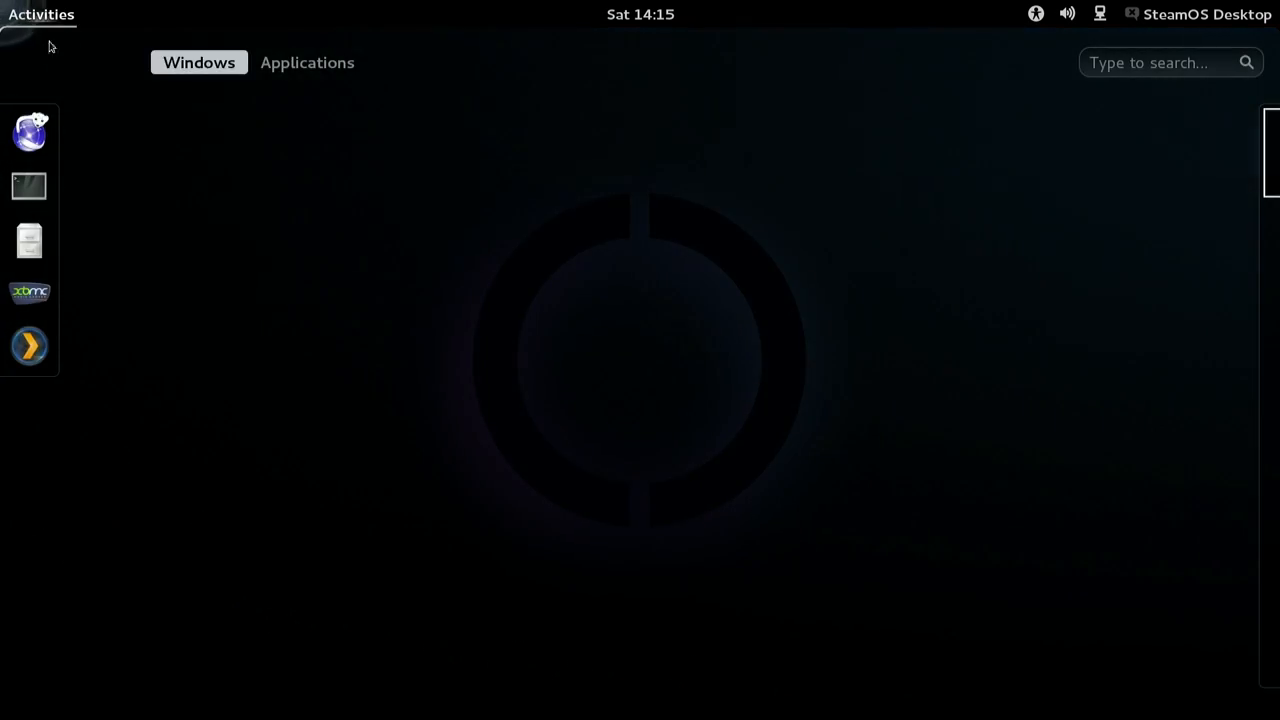
left_click(307, 62)
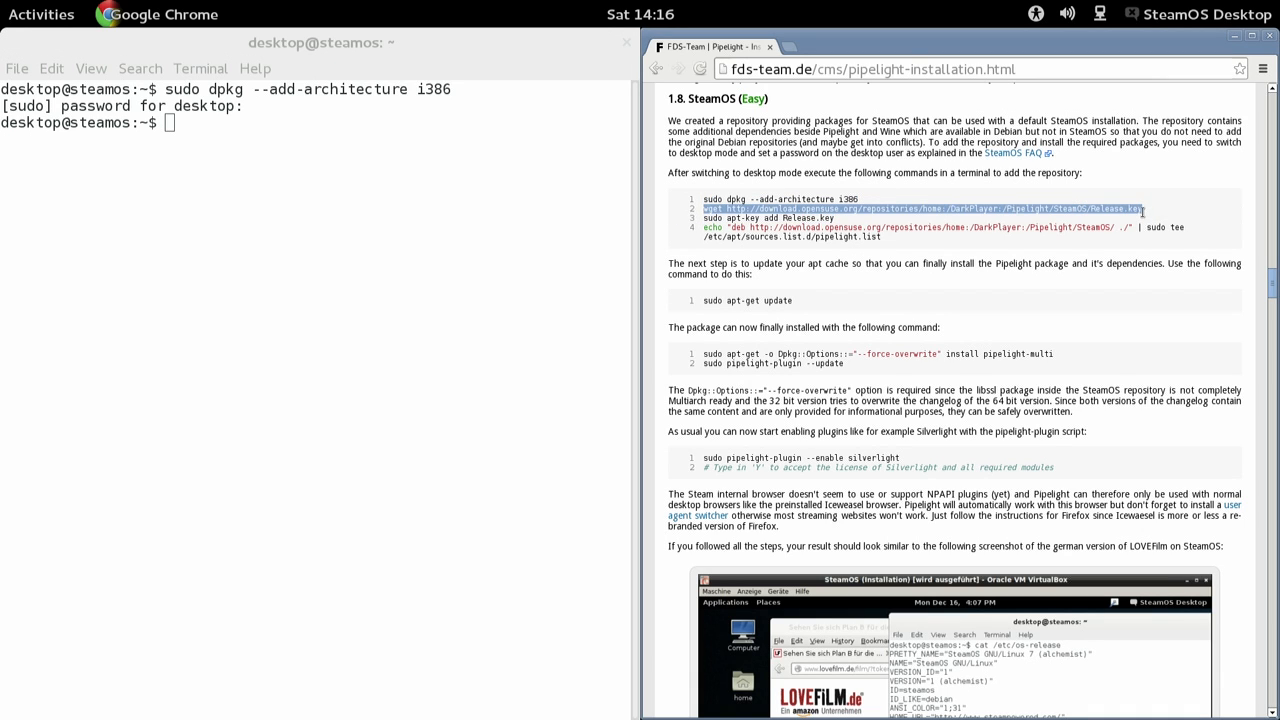
mouse_move(345, 55)
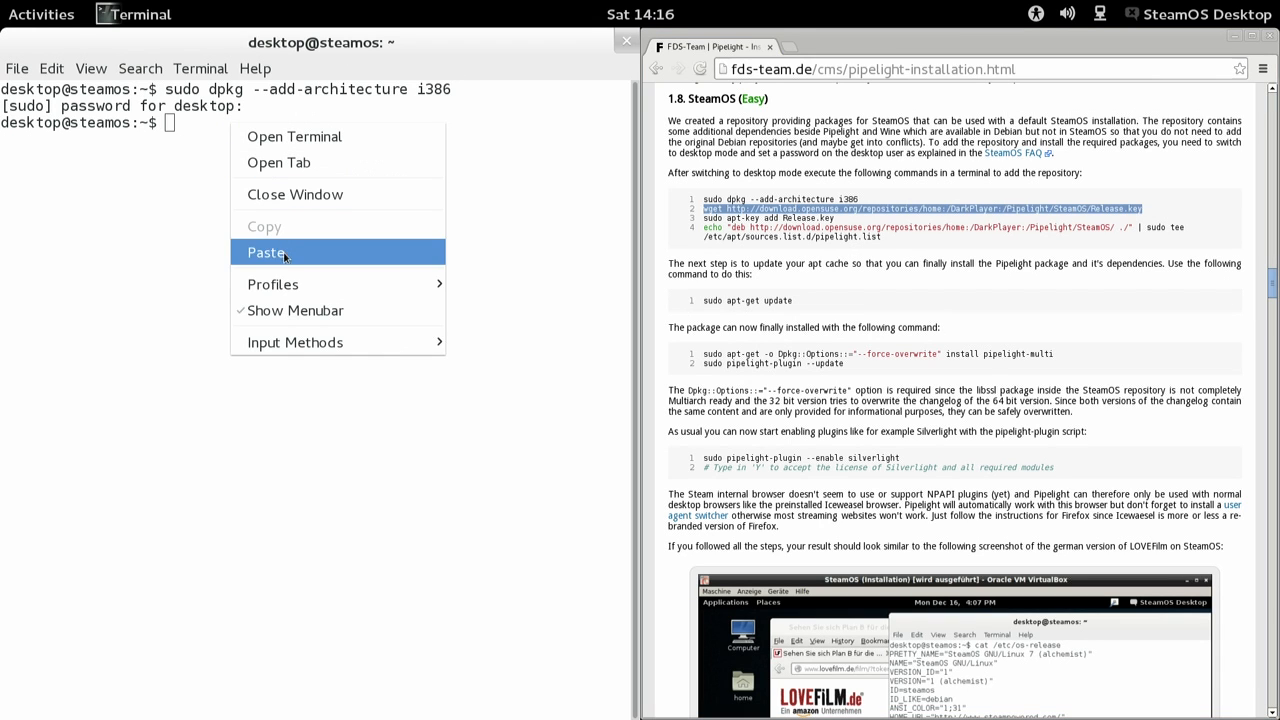
- Paste and run the wget Release.key, apt-key add and pipelight.list repository commands
left_click(266, 252)
type("sudo apt-key add Release.key")
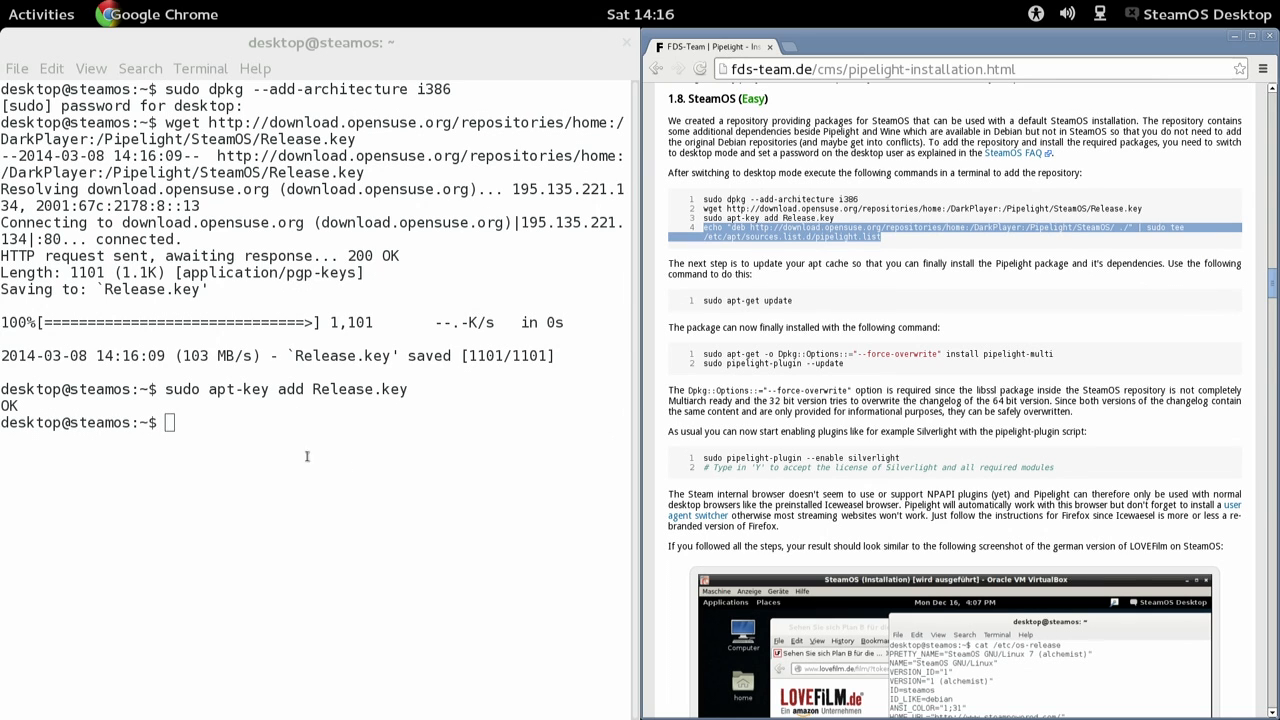
right_click(307, 456)
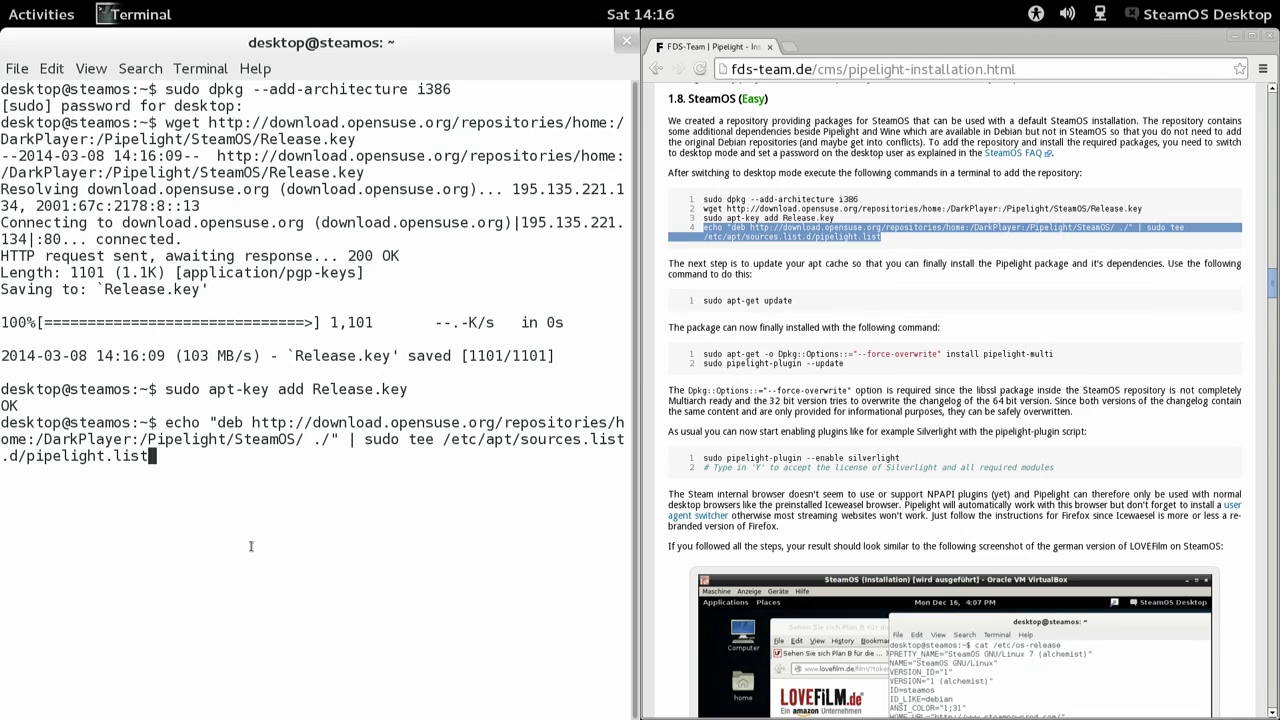
key("Return")
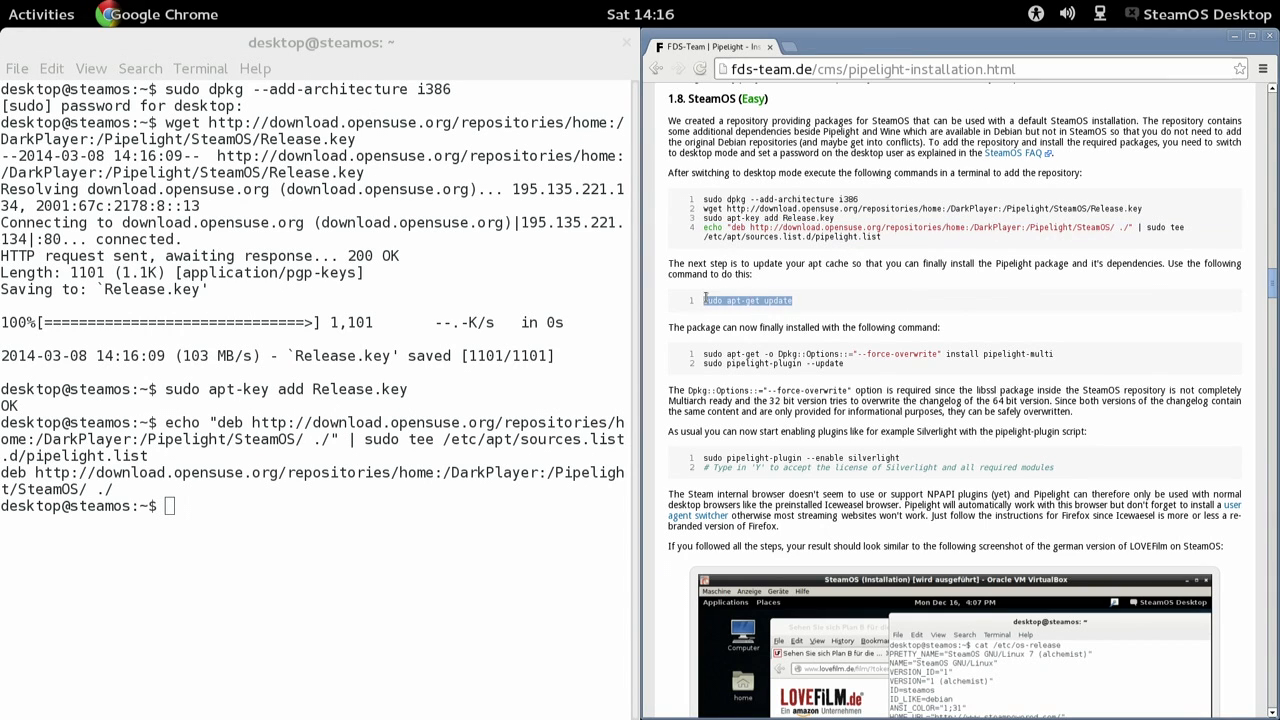
- Run sudo apt-get update and select the apt-get install pipelight-multi line in the guide
left_click(318, 503)
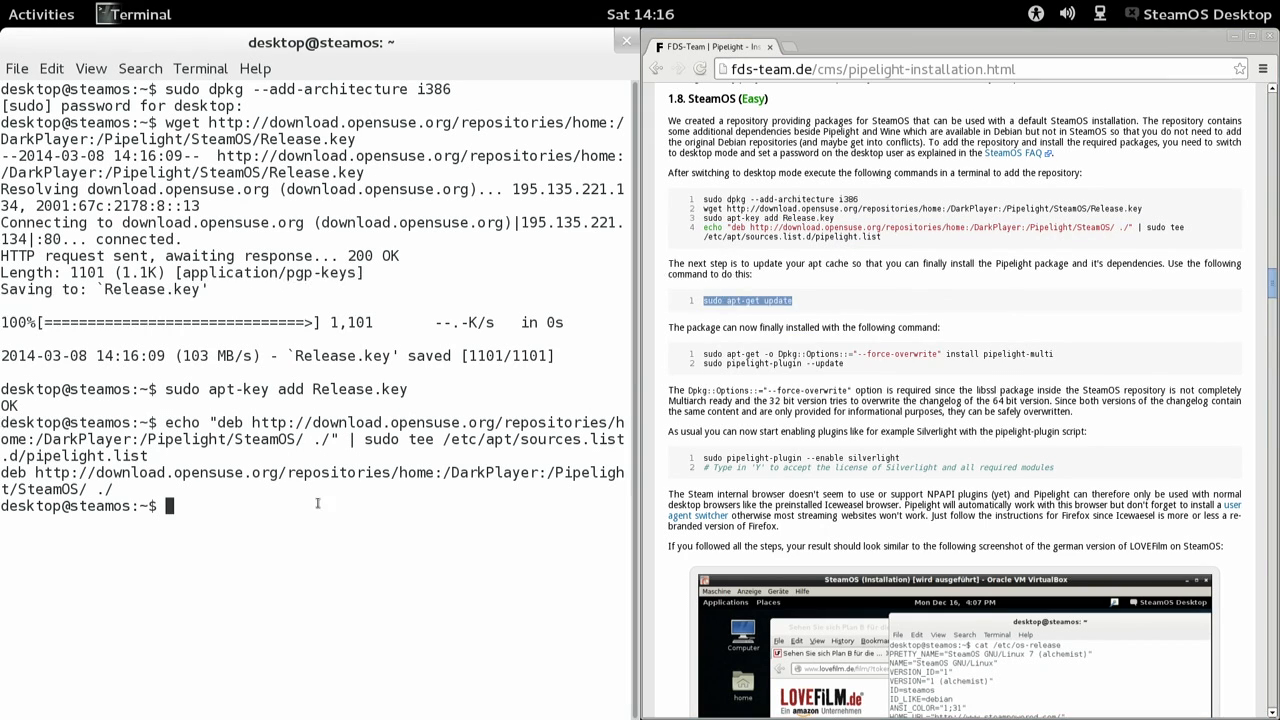
type("sudo apt-get update")
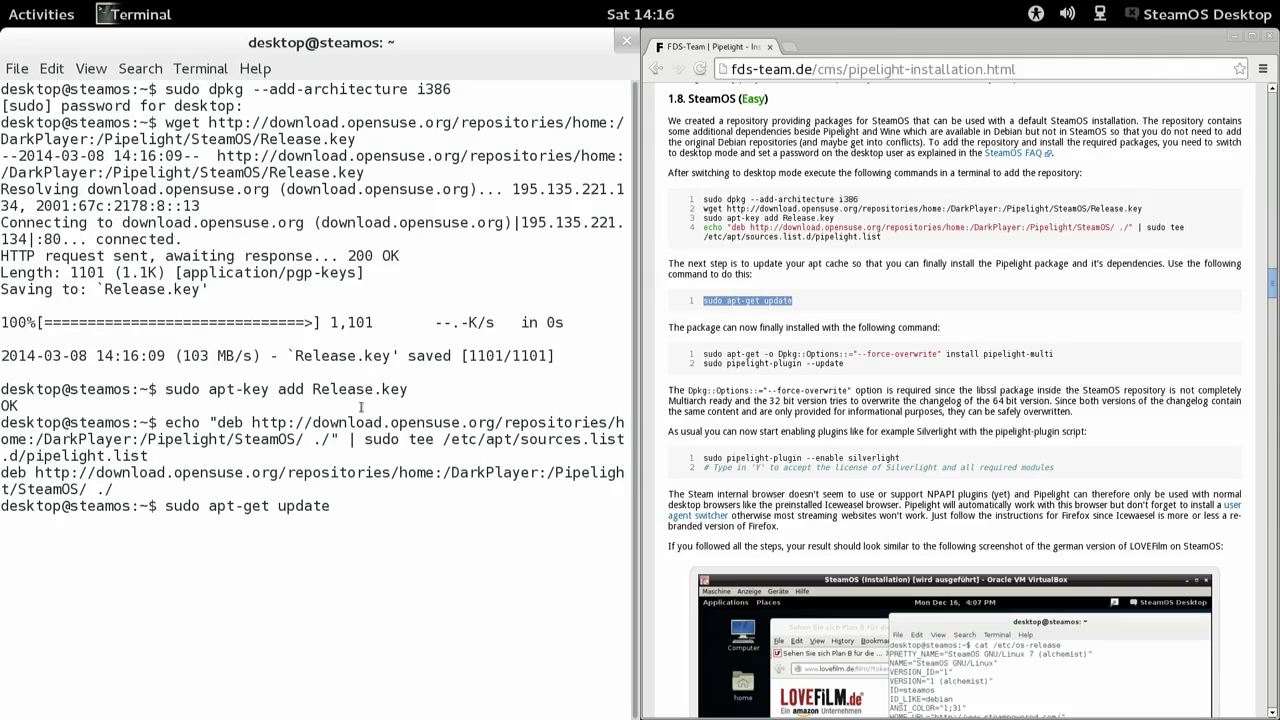
key("Return")
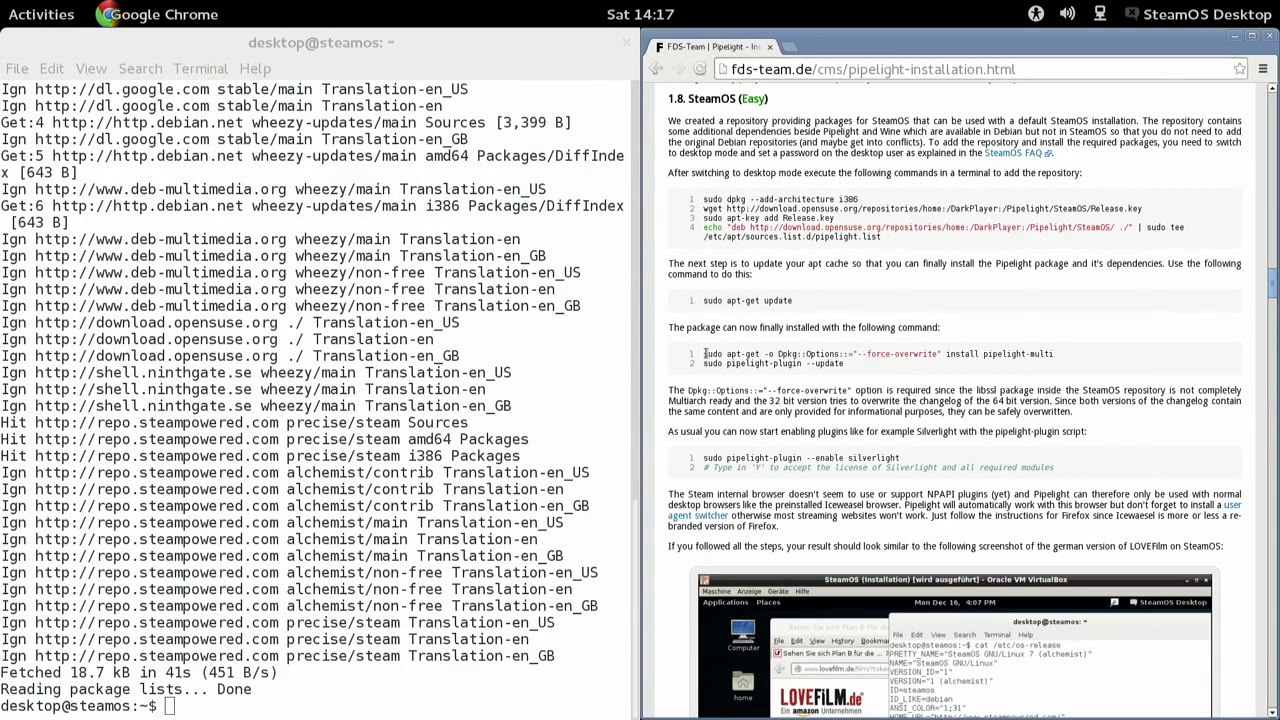
triple_click(877, 354)
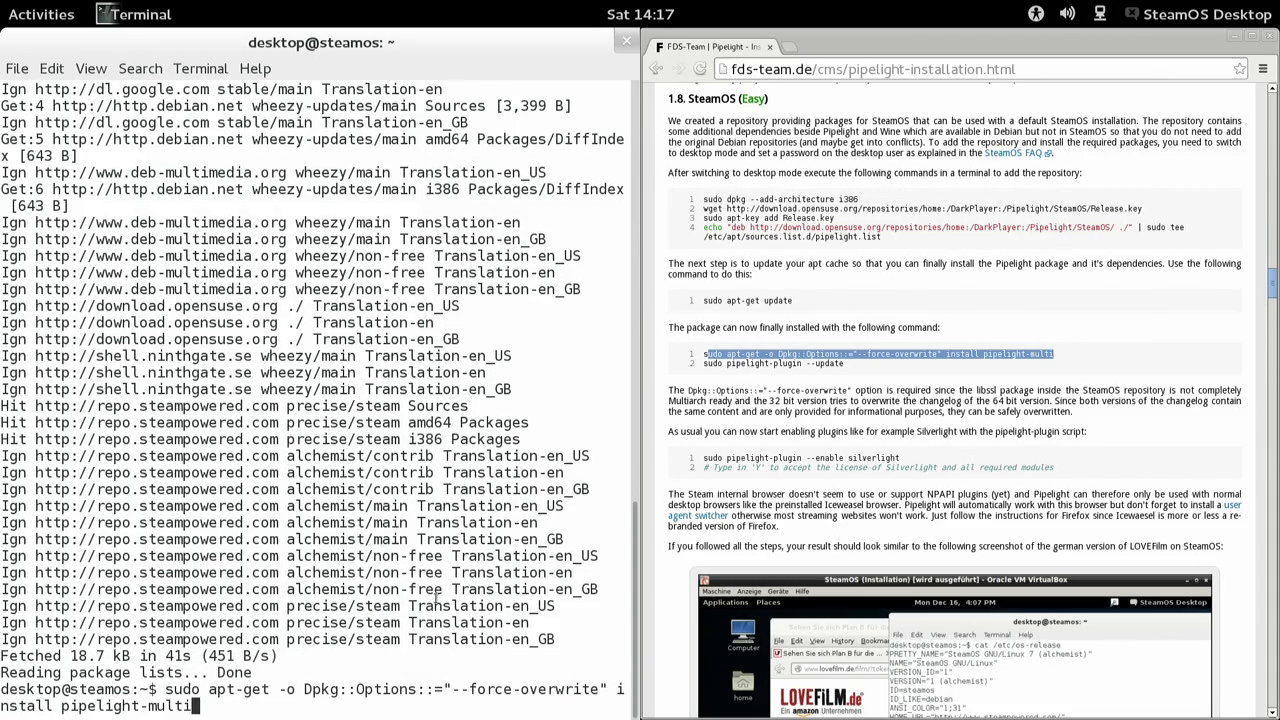
- Install pipelight-multi, confirming with y, then run sudo pipelight-plugin --update
key("Return")
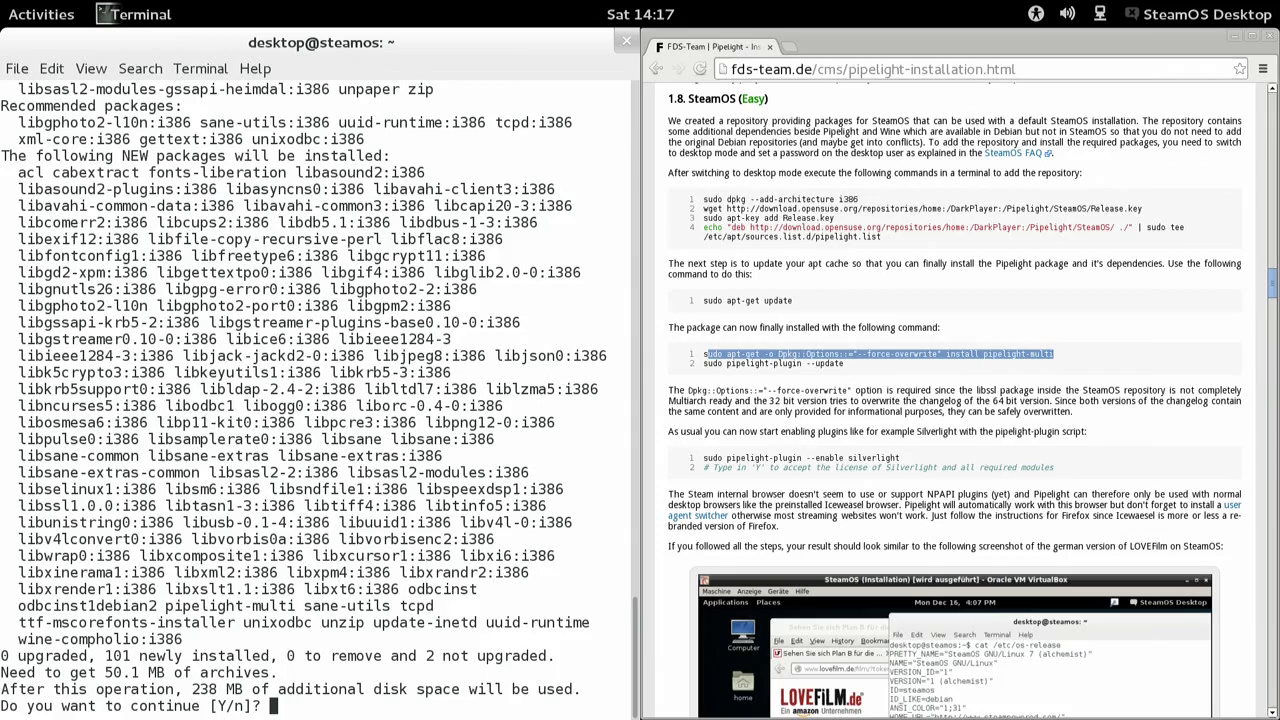
type("y")
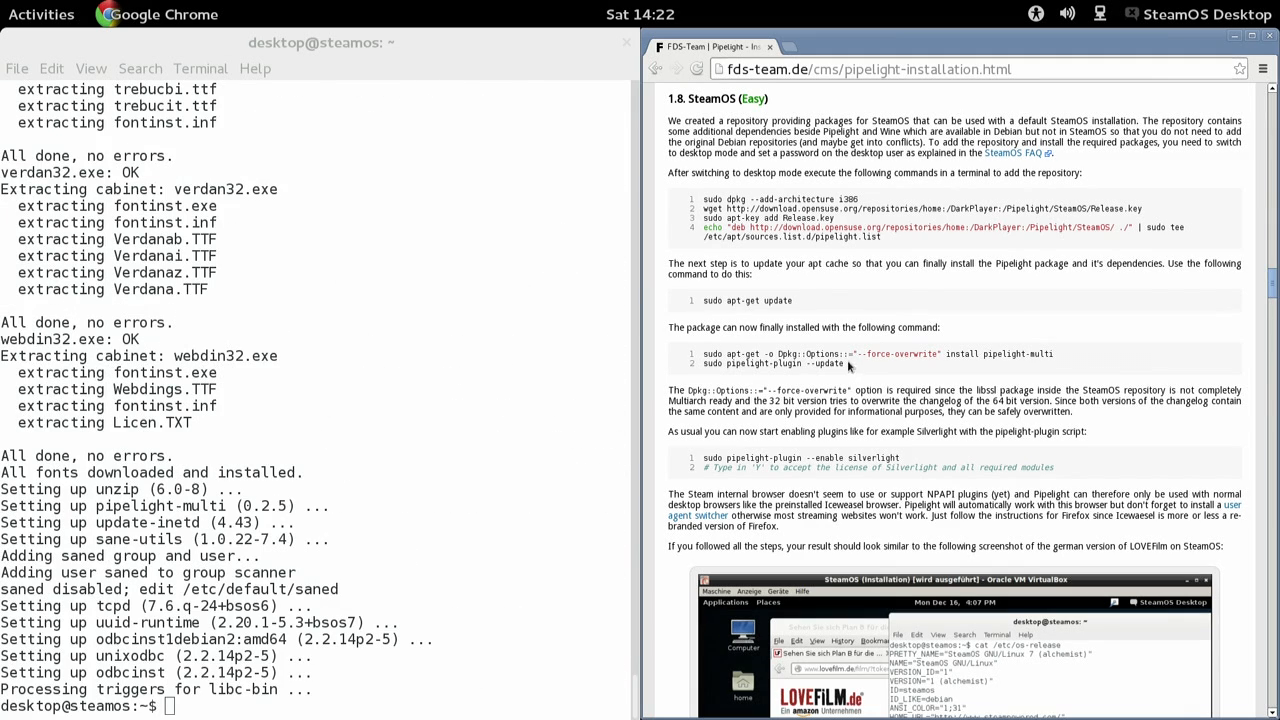
double_click(773, 363)
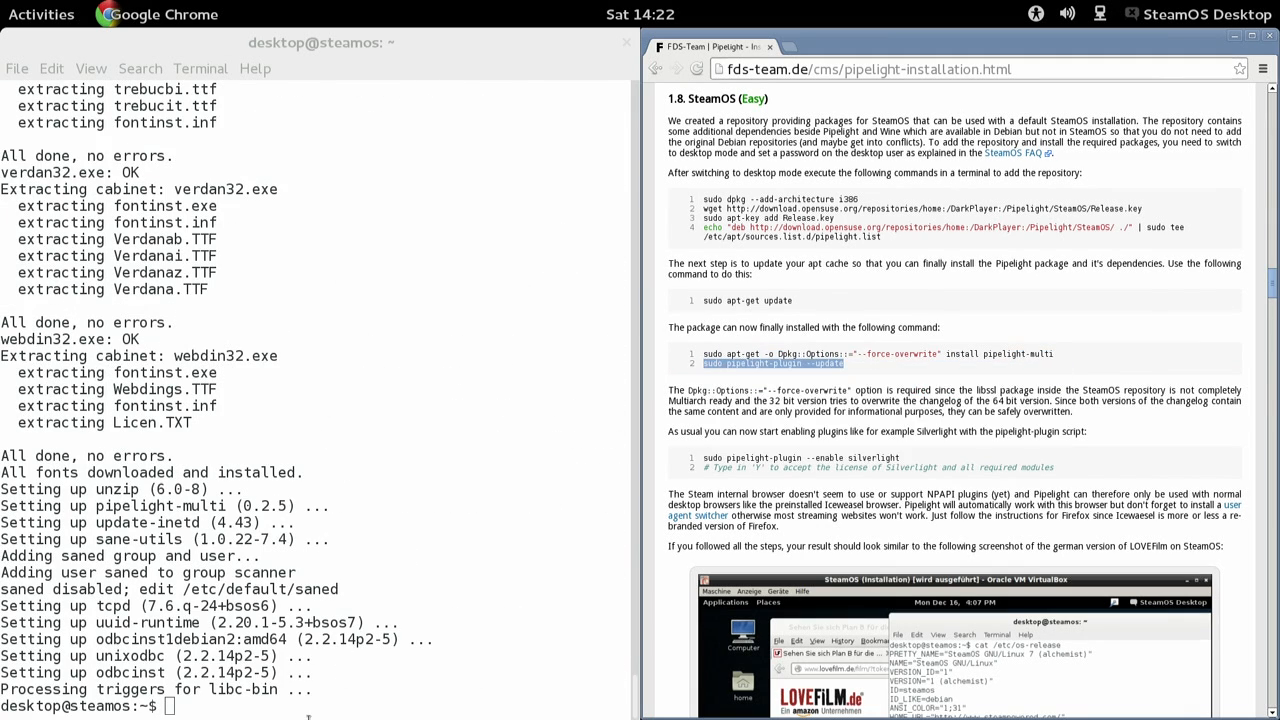
type("sudo pipelight-plugin --update")
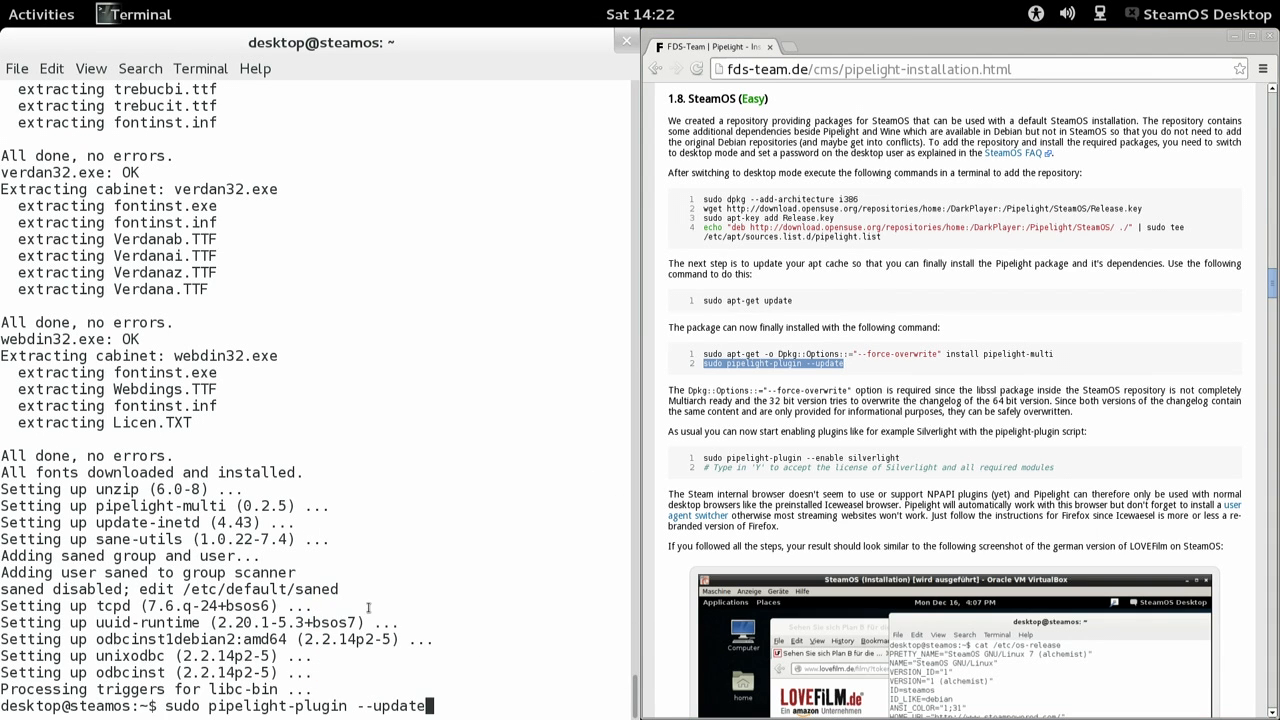
key("Return")
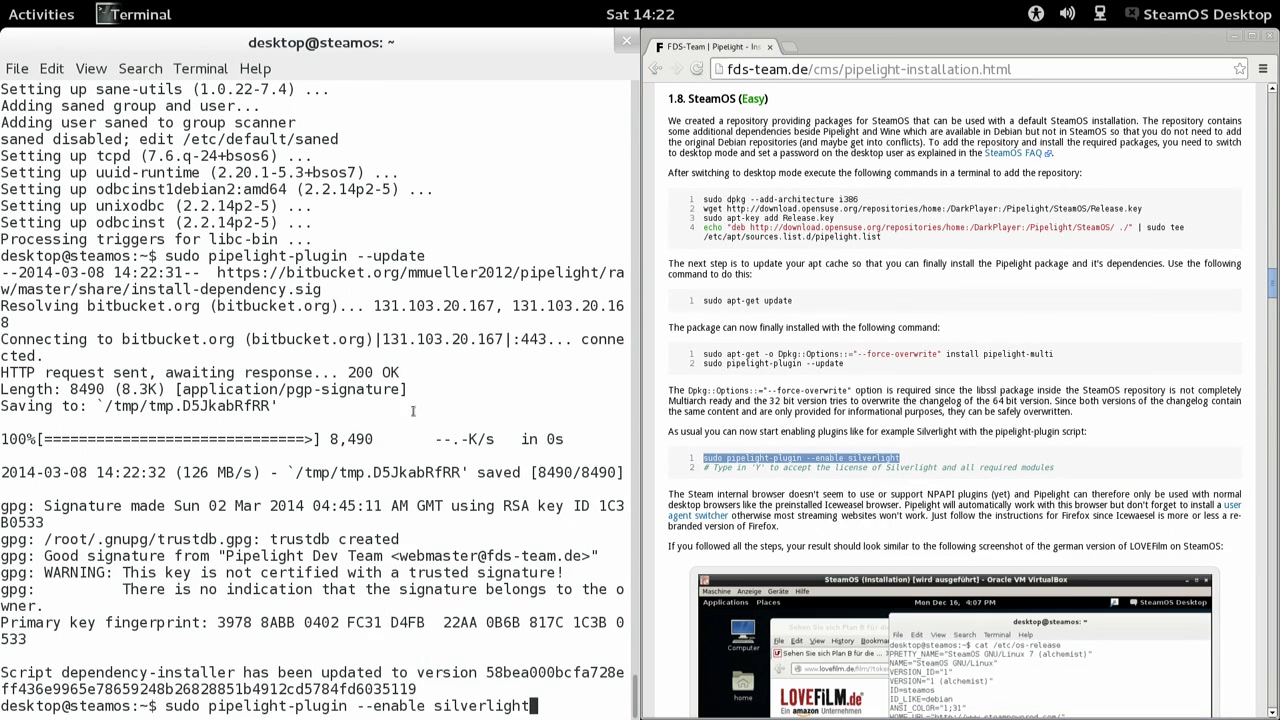
- Run sudo pipelight-plugin --enable silverlight and accept the licences with y
key("Return")
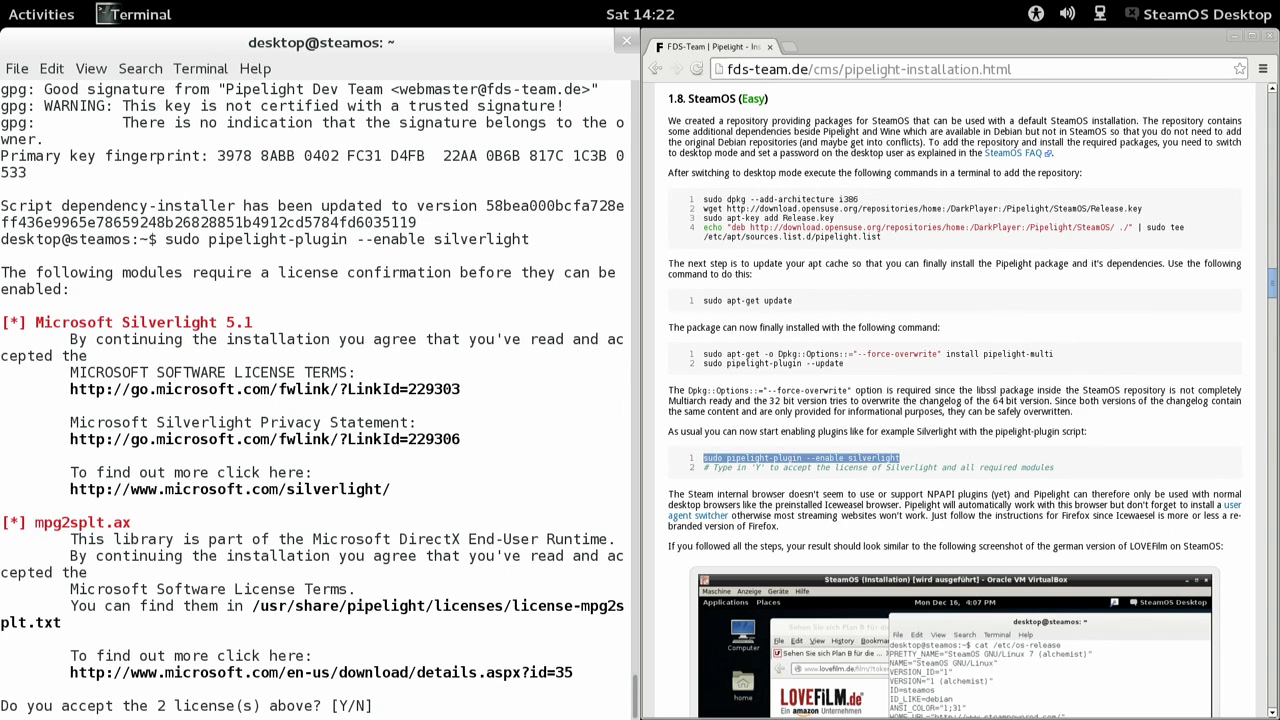
type("y")
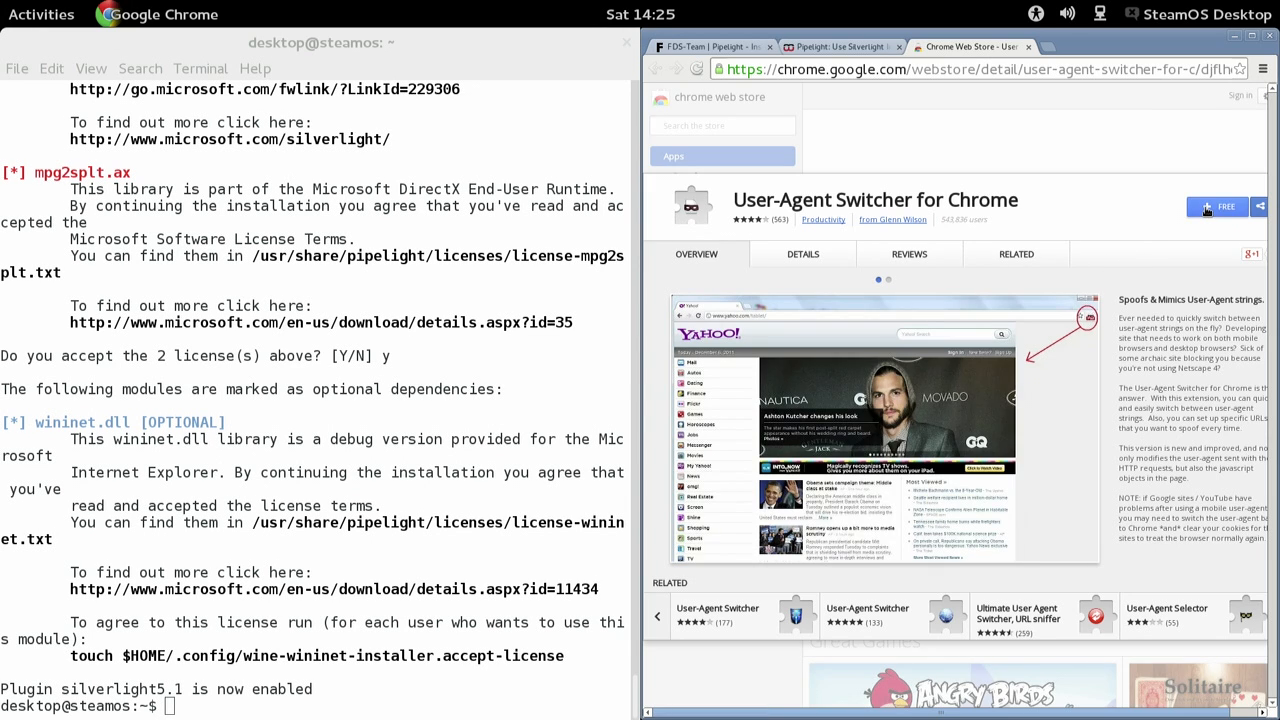
- Add User-Agent Switcher, set Chrome to Windows Firefox 4, and open a blank tab
left_click(1218, 206)
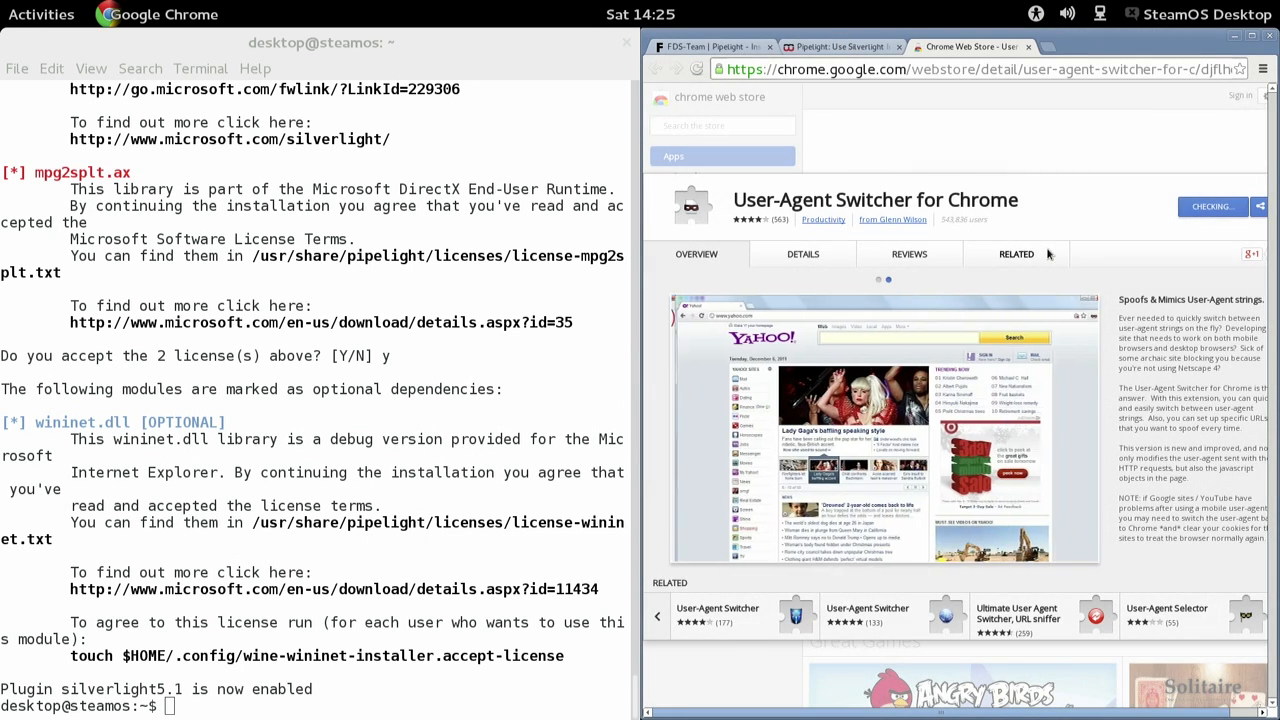
left_click(1210, 206)
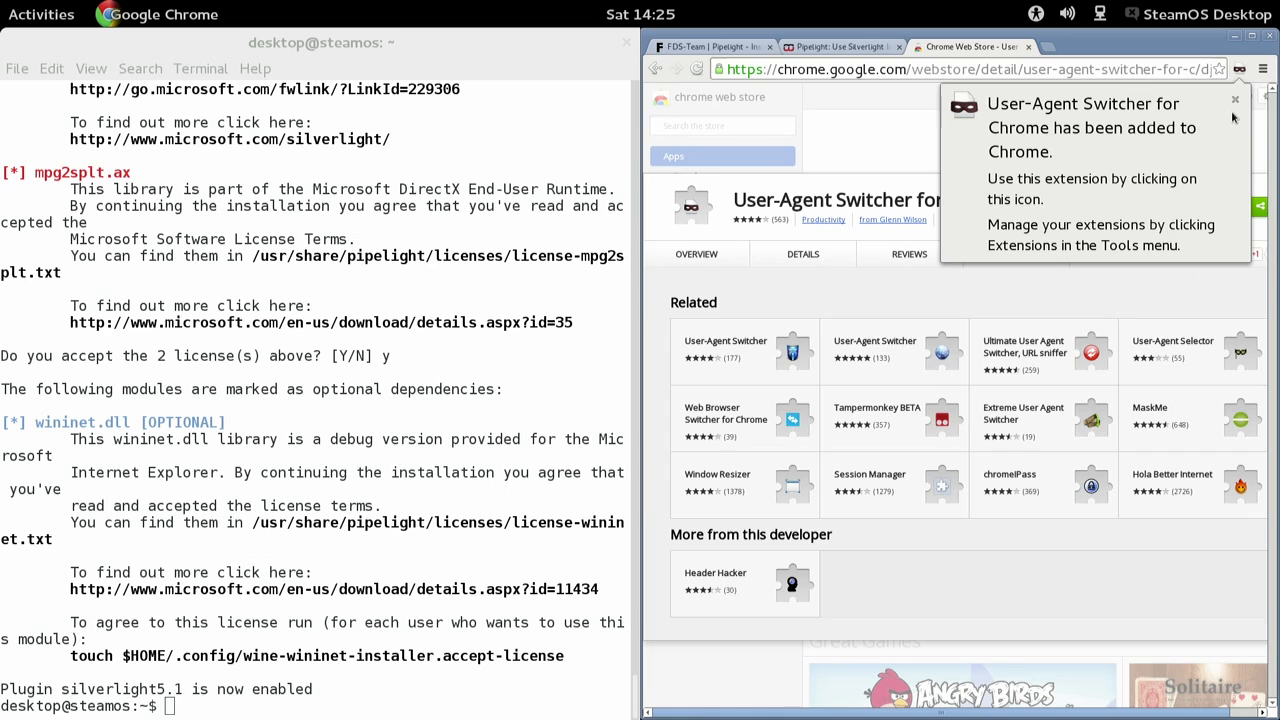
left_click(1235, 100)
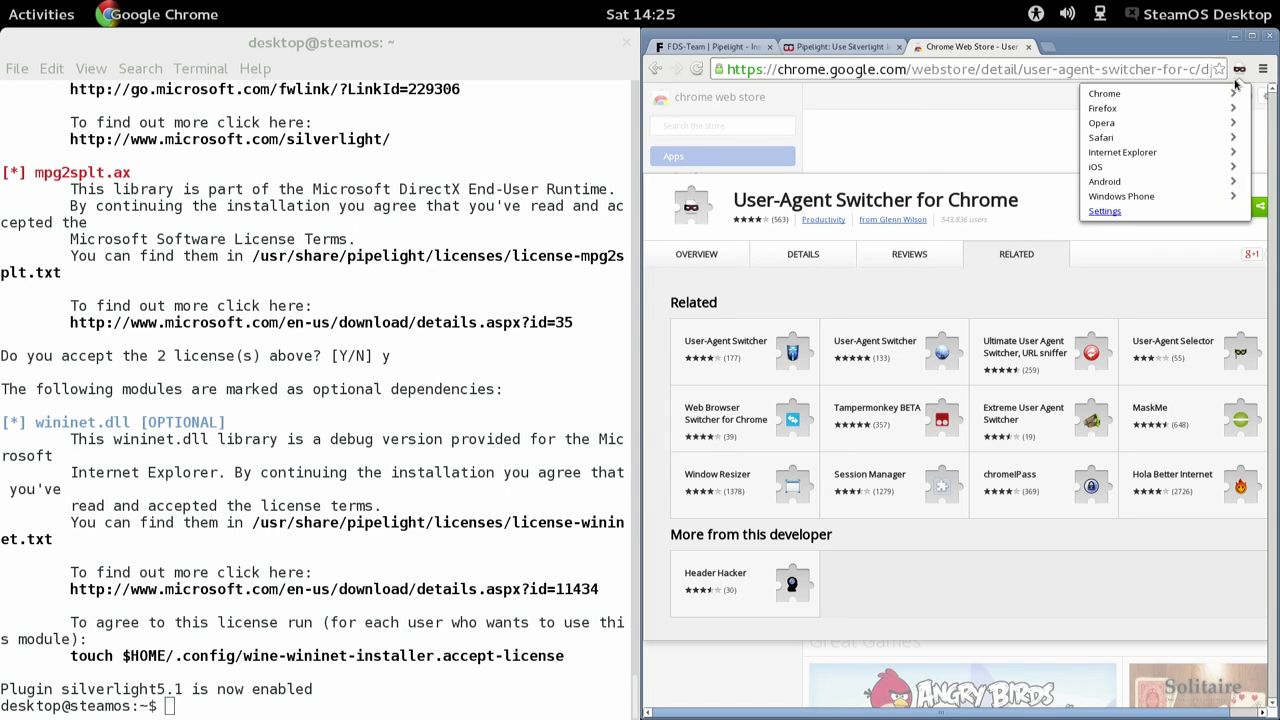
mouse_move(1128, 181)
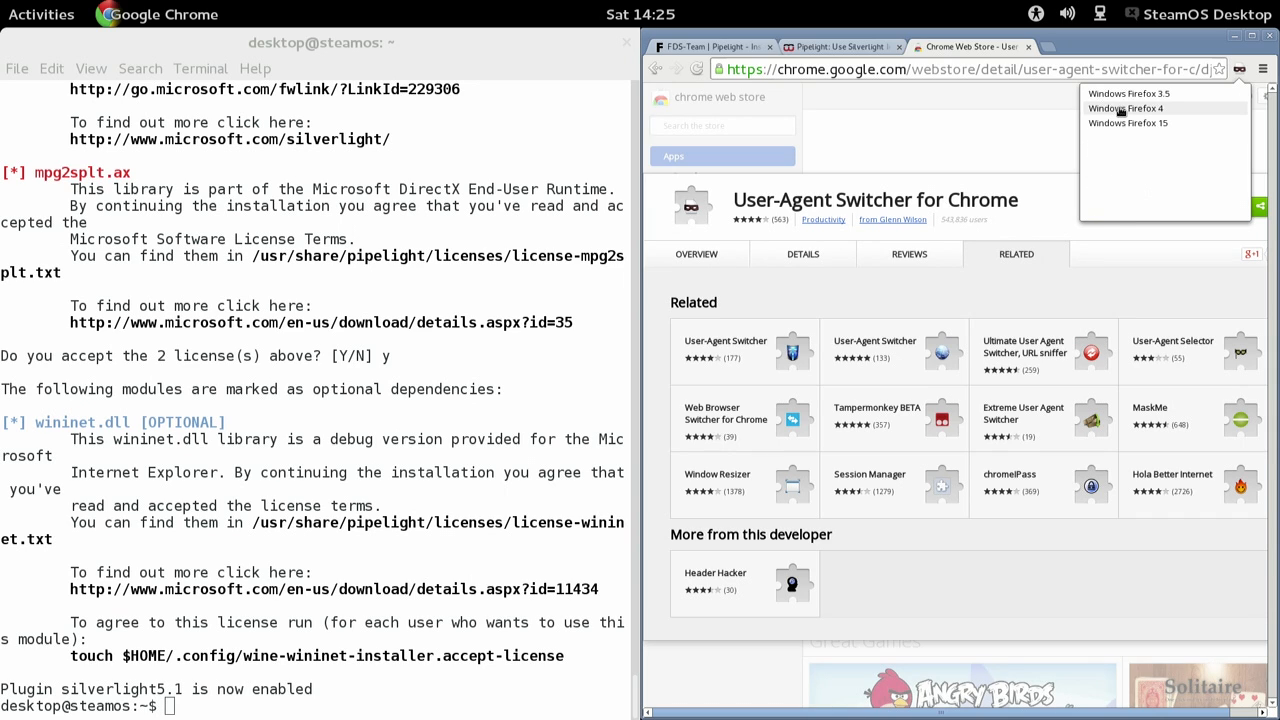
left_click(1127, 122)
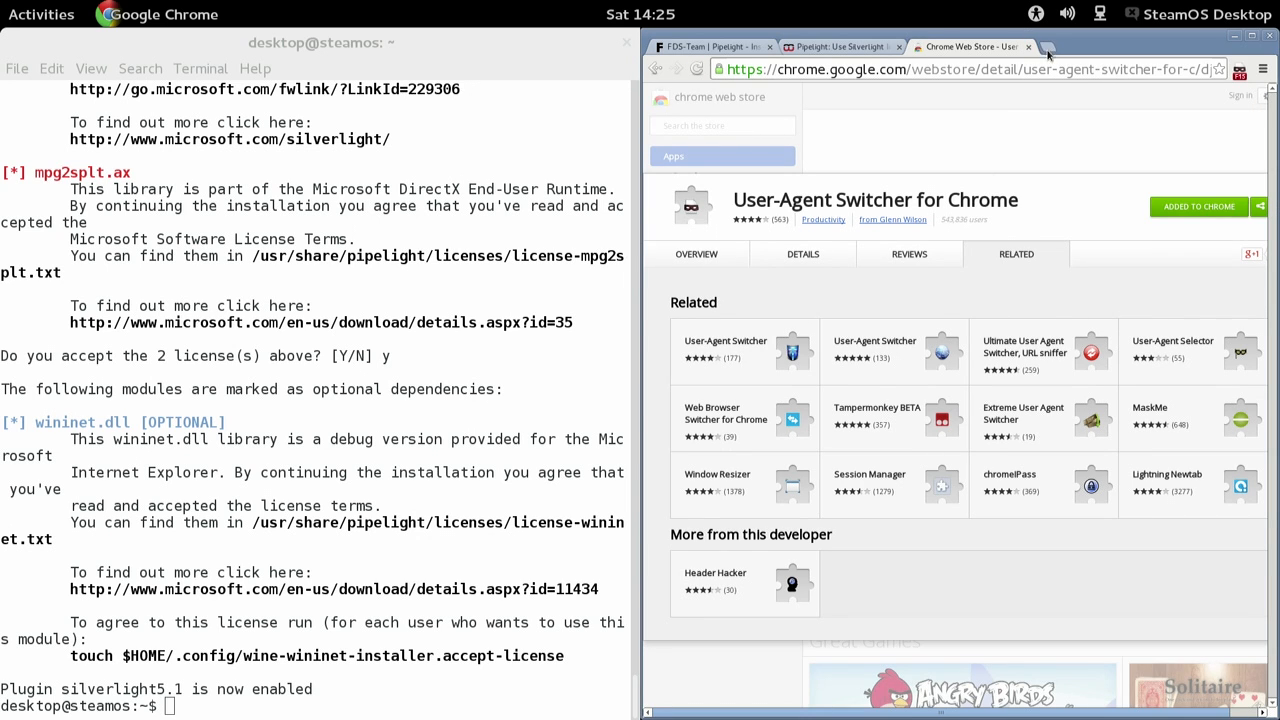
left_click(1028, 46)
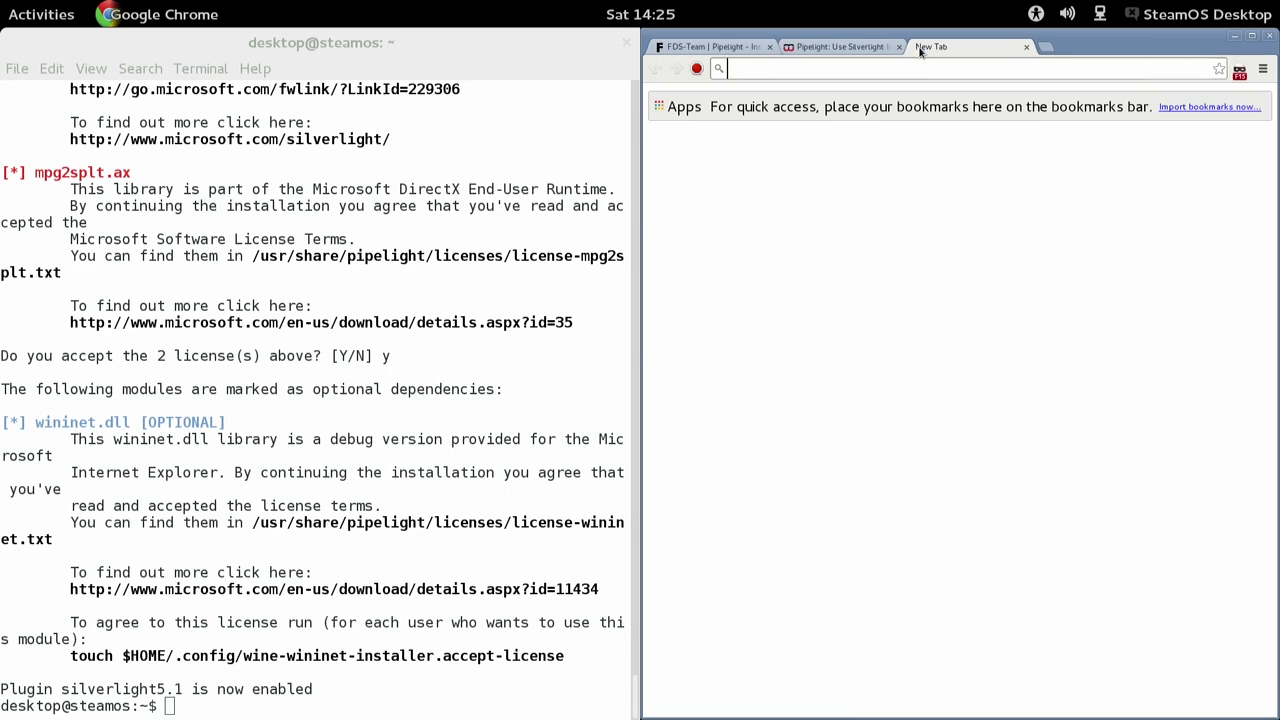
- Go to netflix.com, search 'vghs', and play The Making of VGHS documentary
type("n")
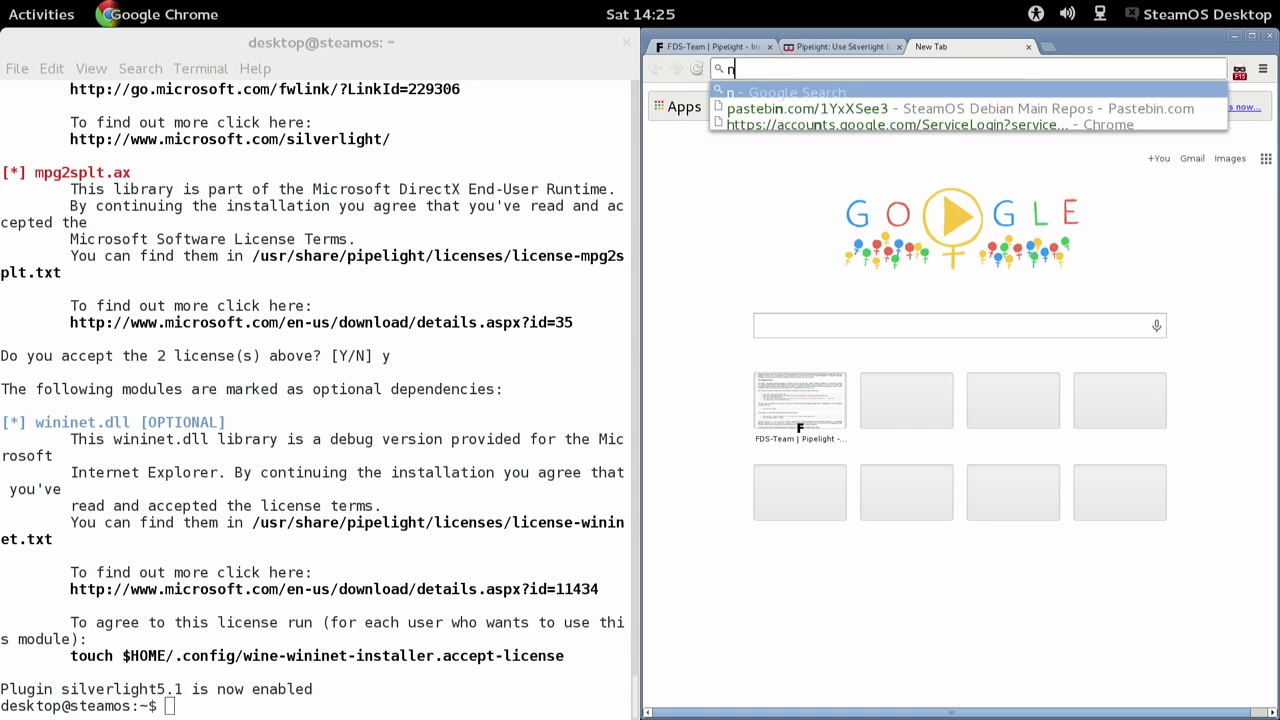
type("etflix.com/WiHome")
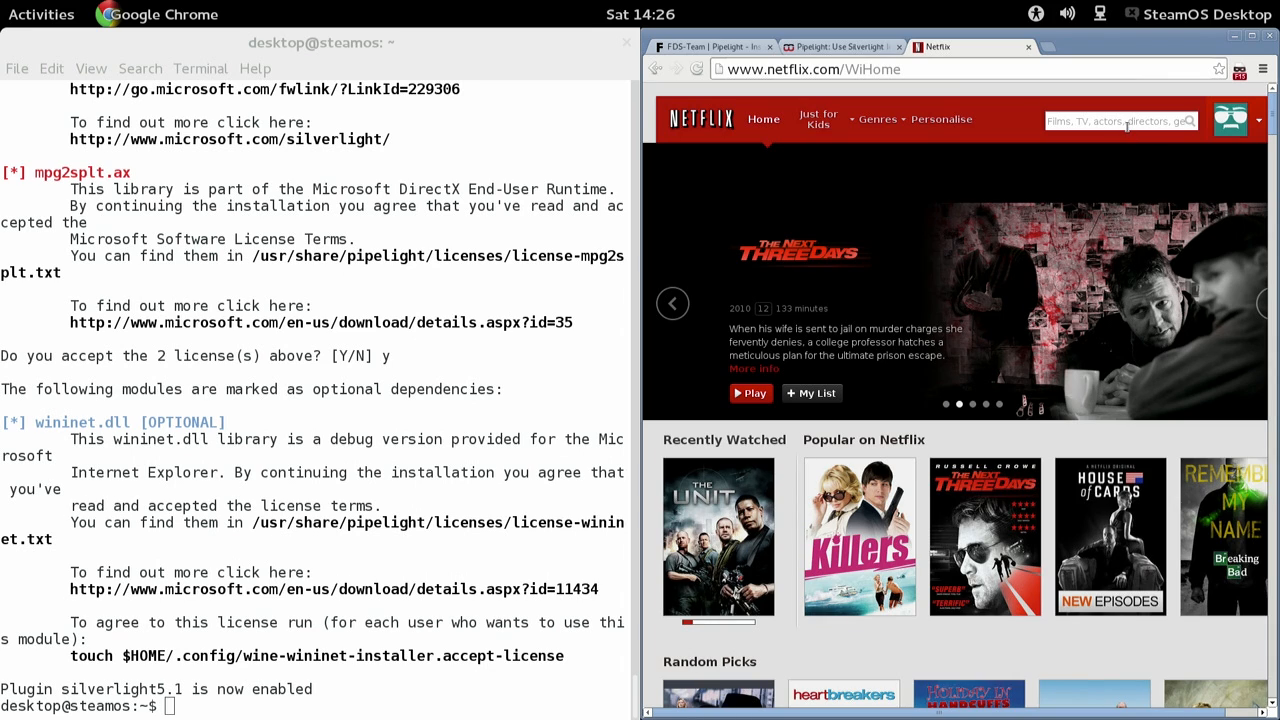
left_click(1115, 121)
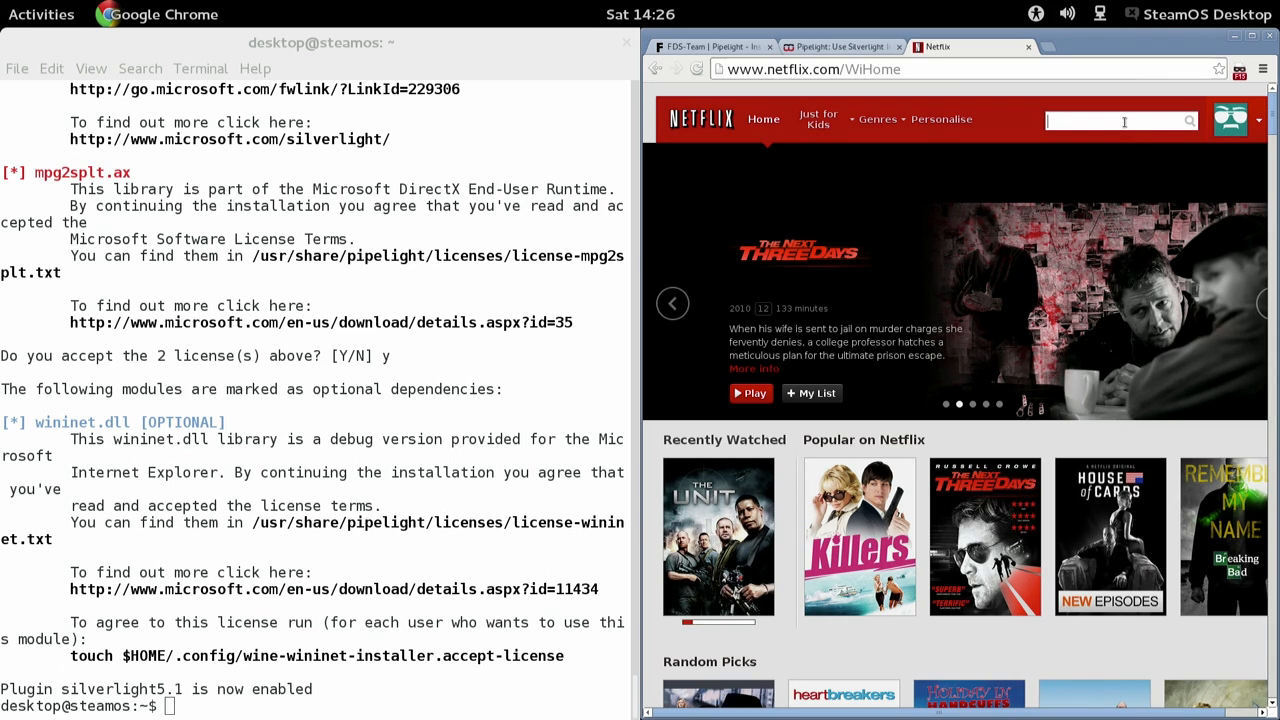
type("vghs")
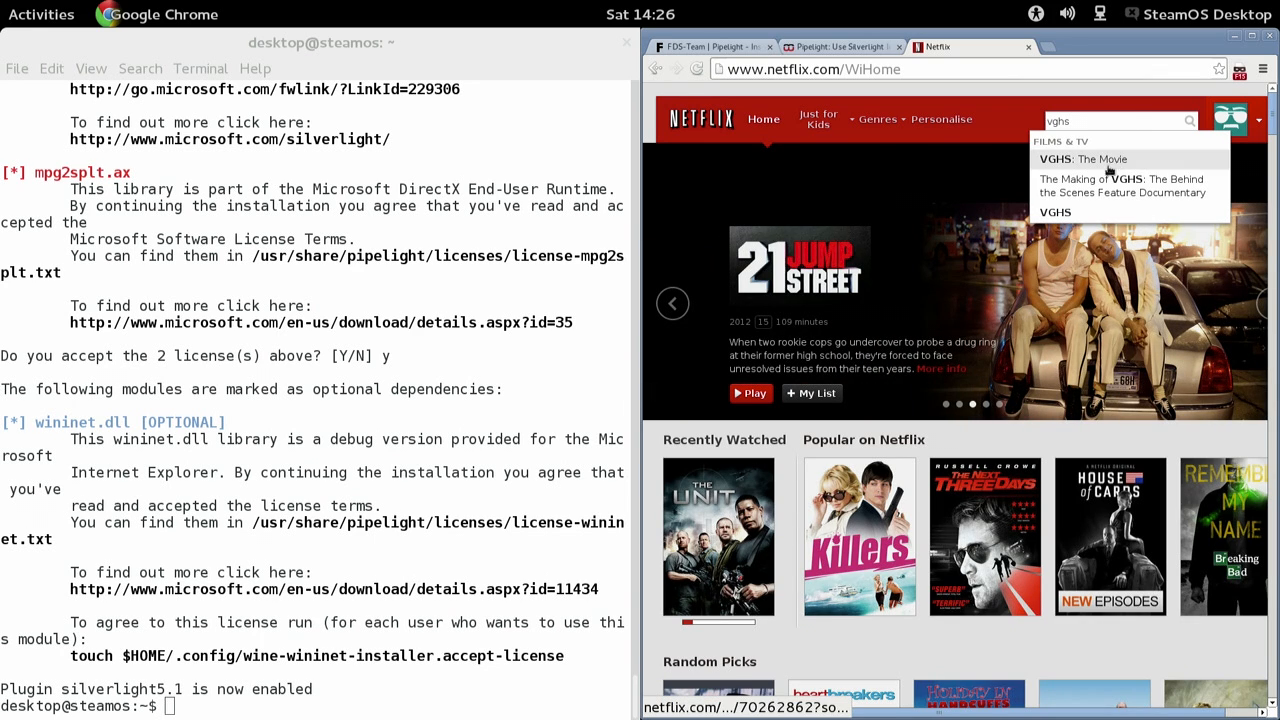
left_click(1122, 185)
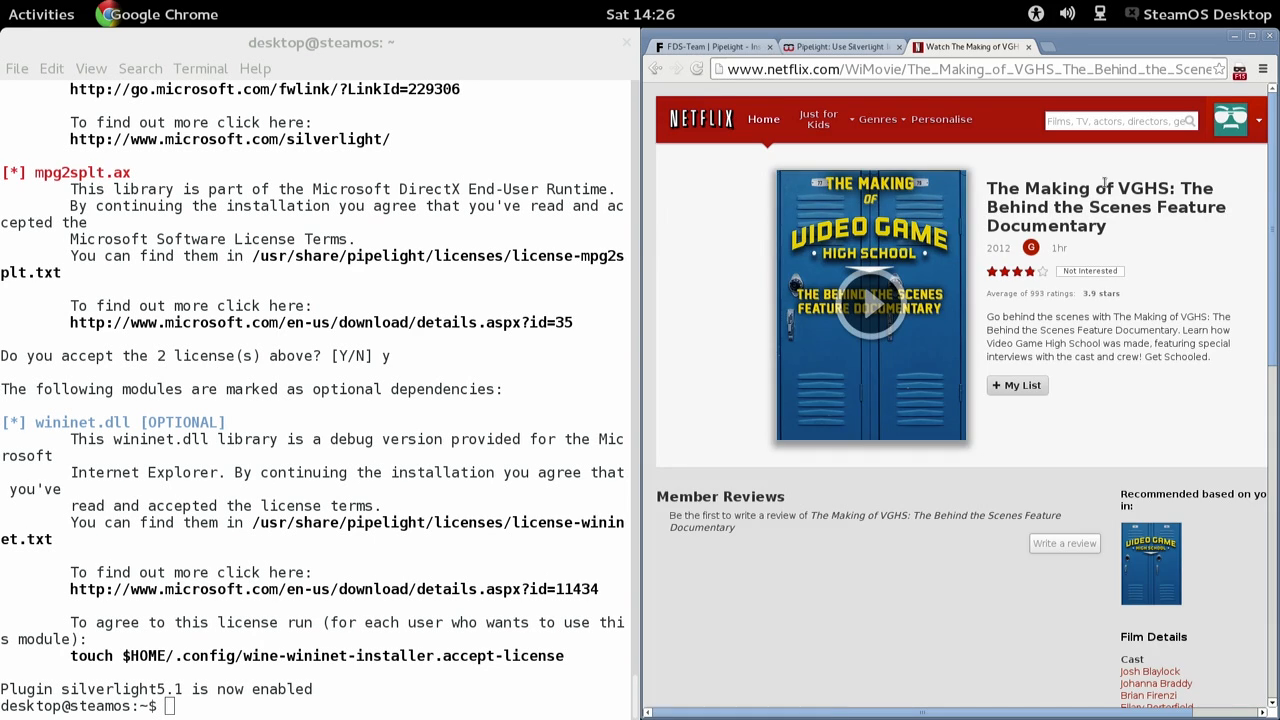
left_click(869, 303)
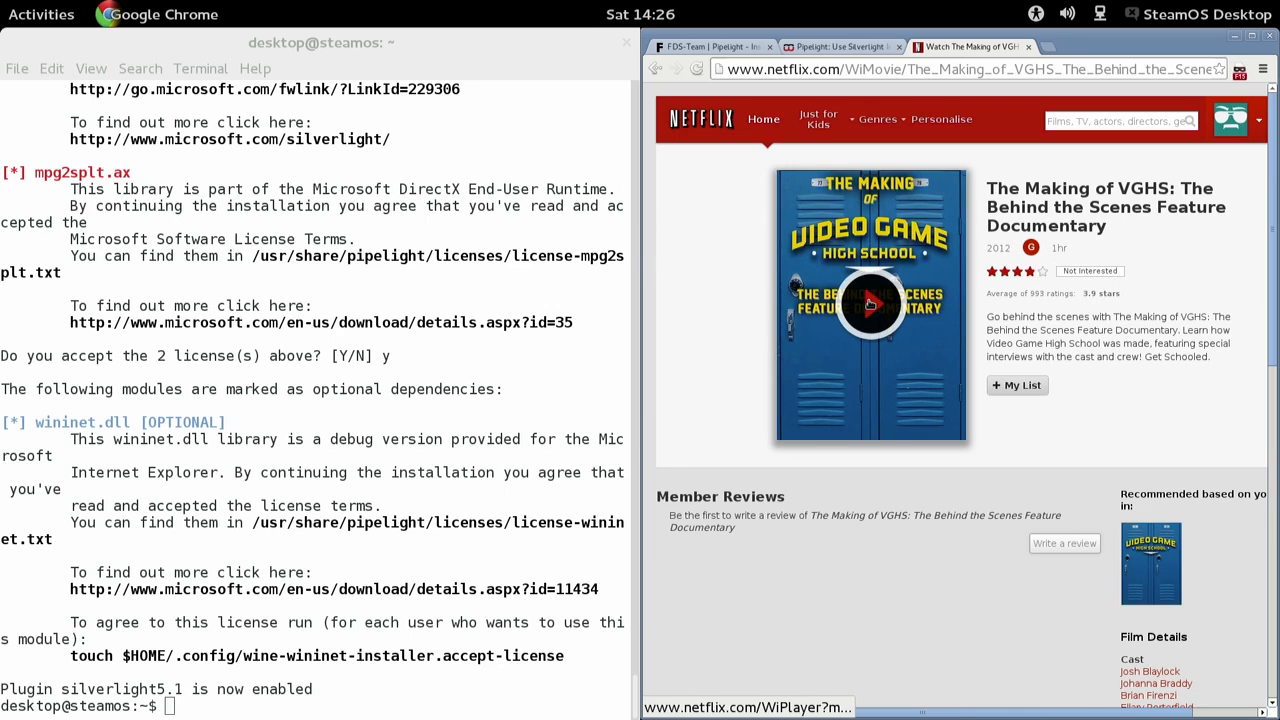
left_click(870, 305)
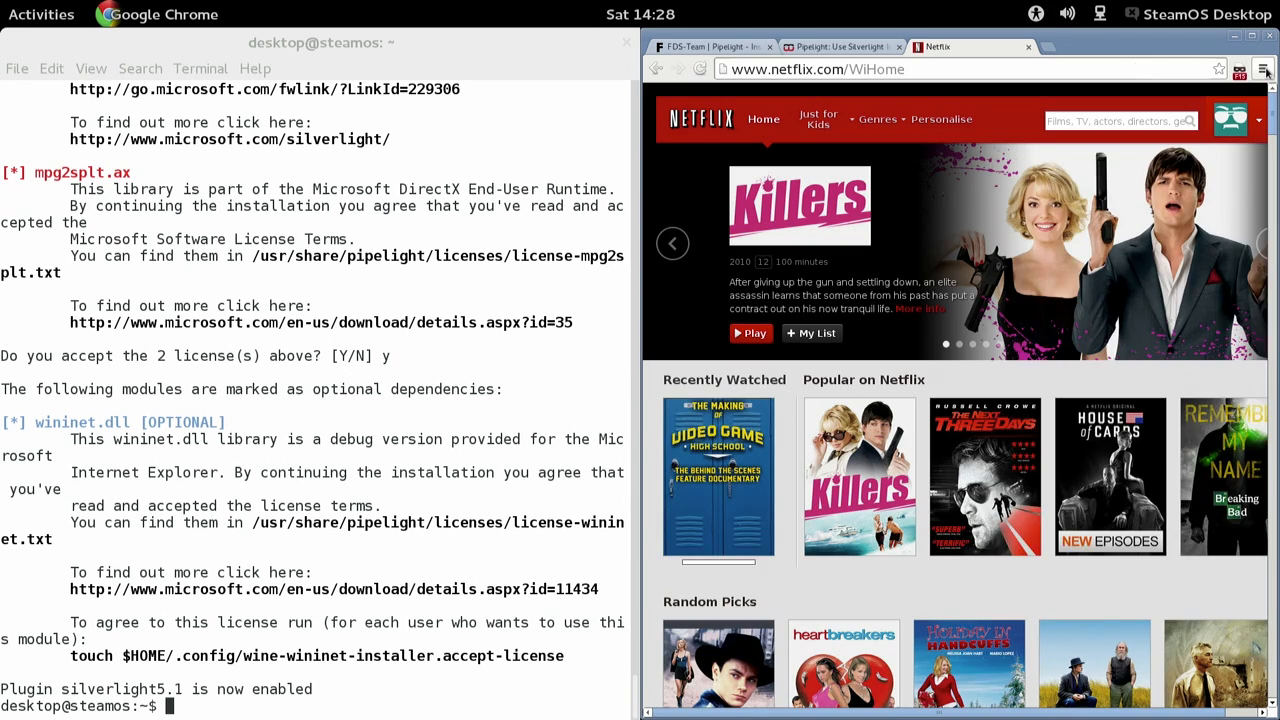
- Create a Netflix desktop application shortcut from Chrome's Tools menu
left_click(1263, 69)
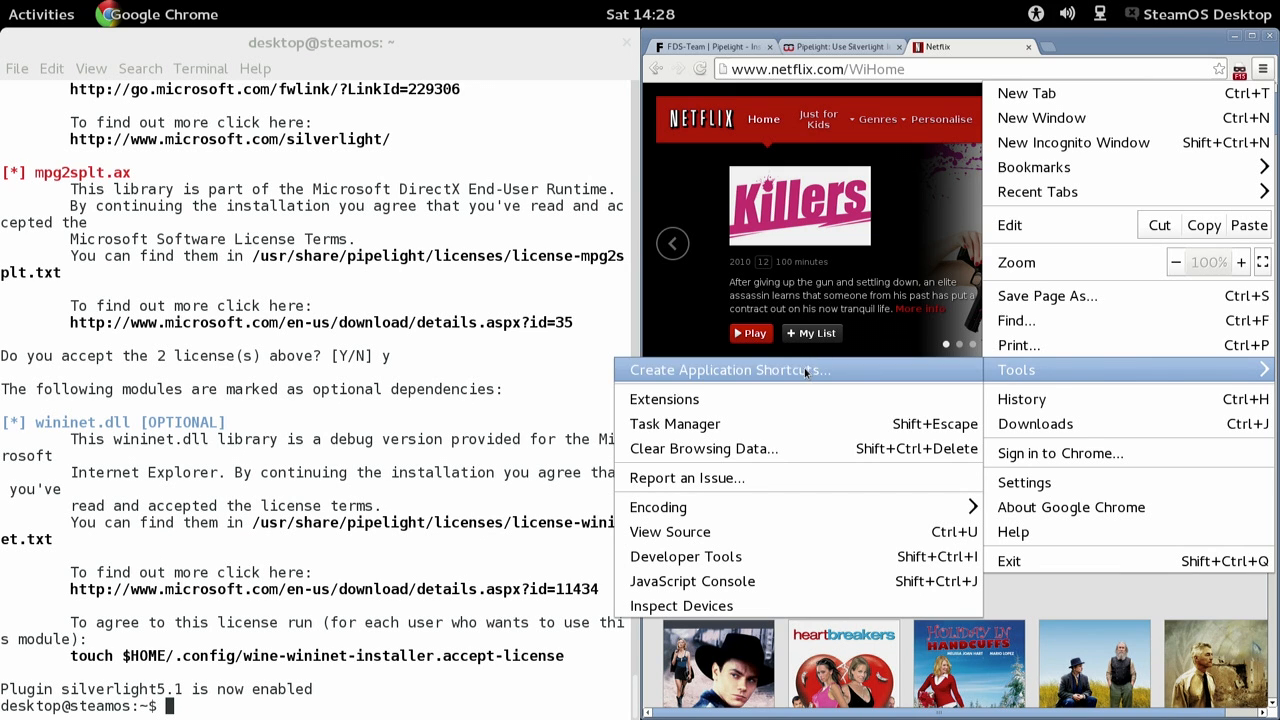
left_click(730, 370)
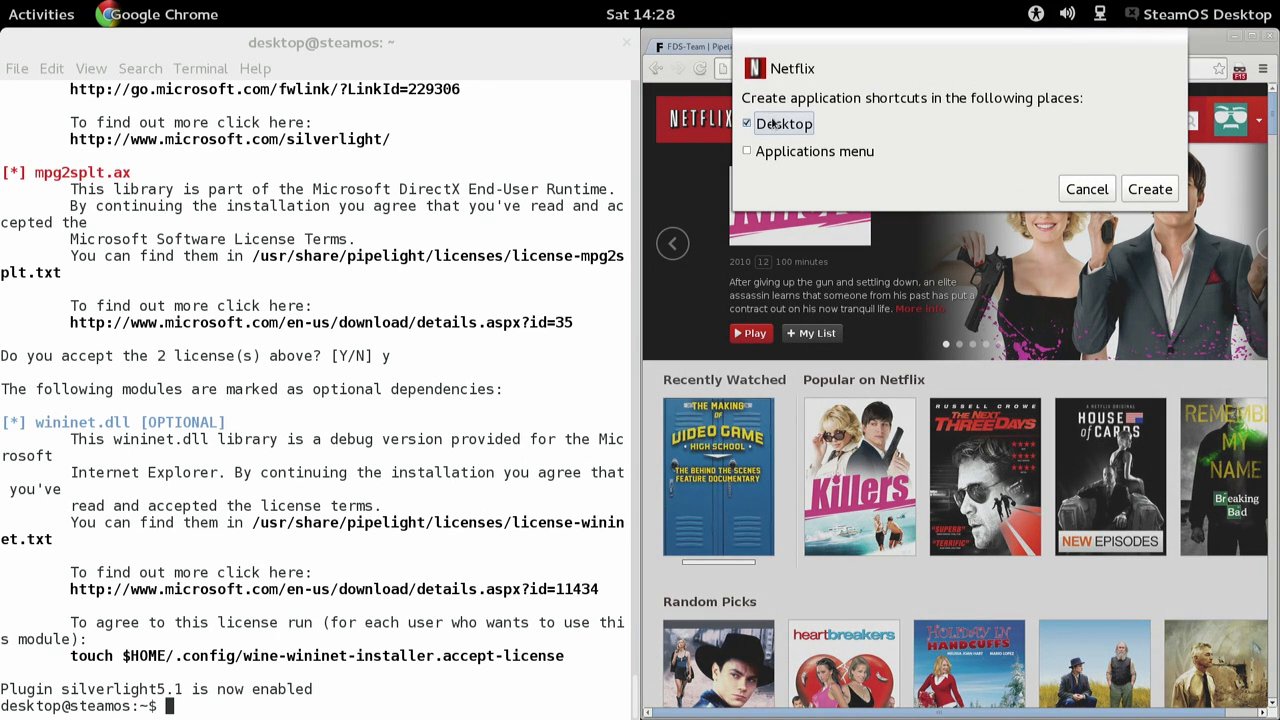
left_click(1149, 189)
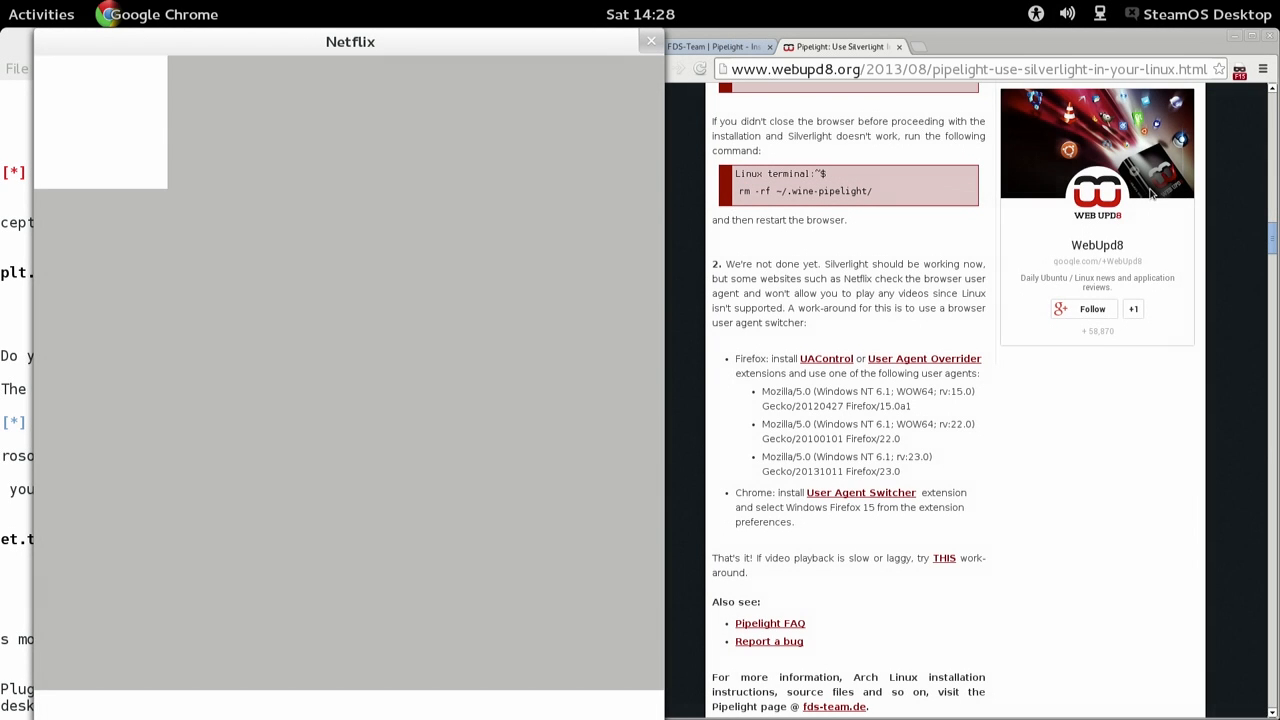
mouse_move(1128, 225)
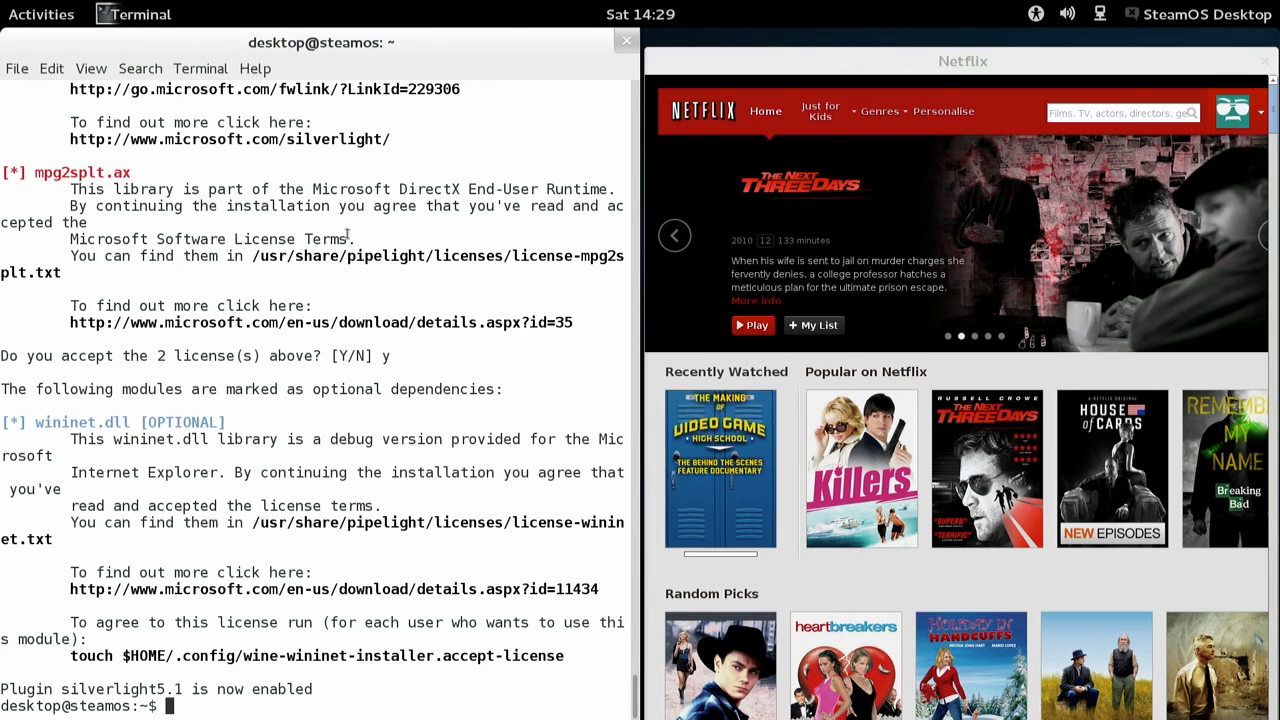
- Maximise the Netflix app window, resume The Making of VGHS, then close the window
left_click(626, 42)
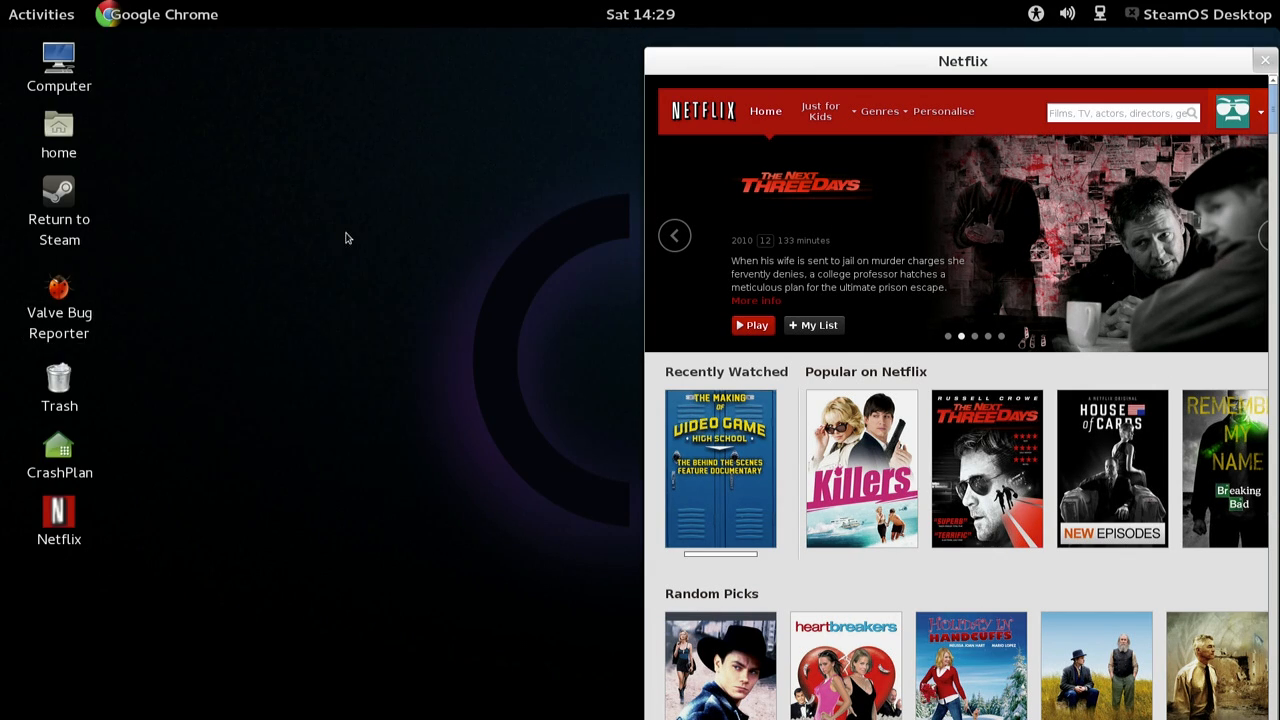
left_click(58, 520)
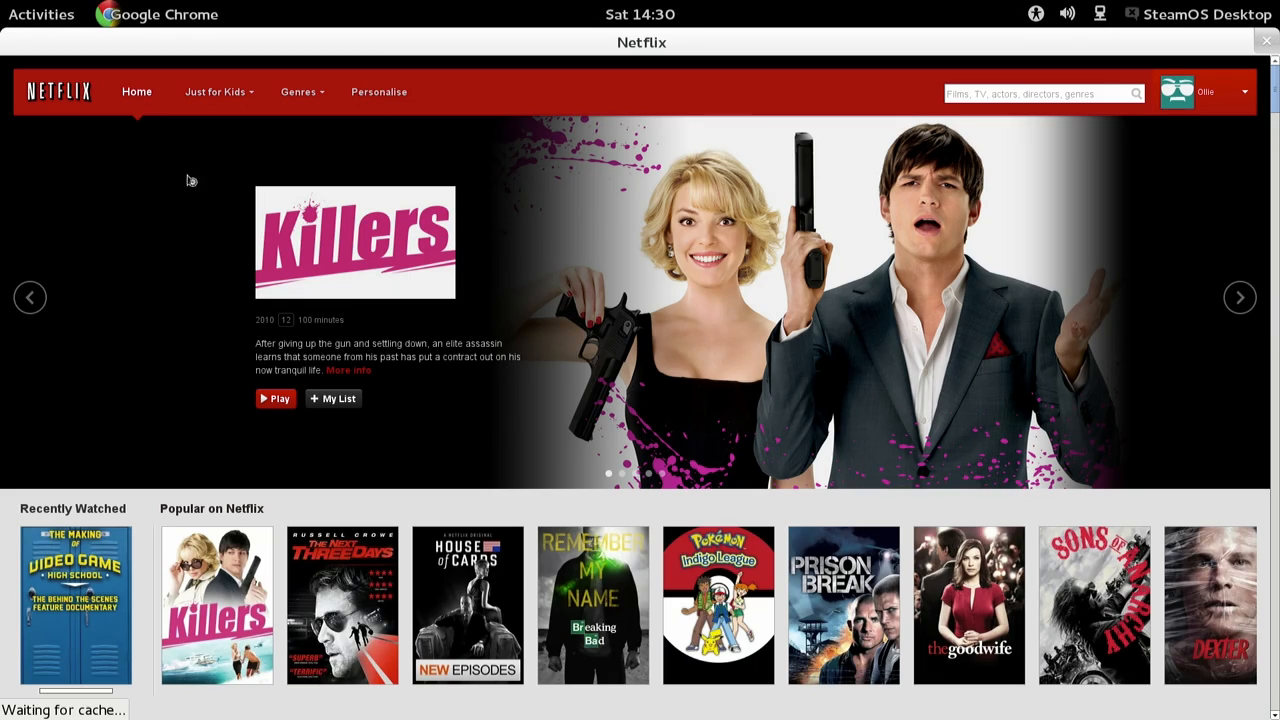
mouse_move(76, 605)
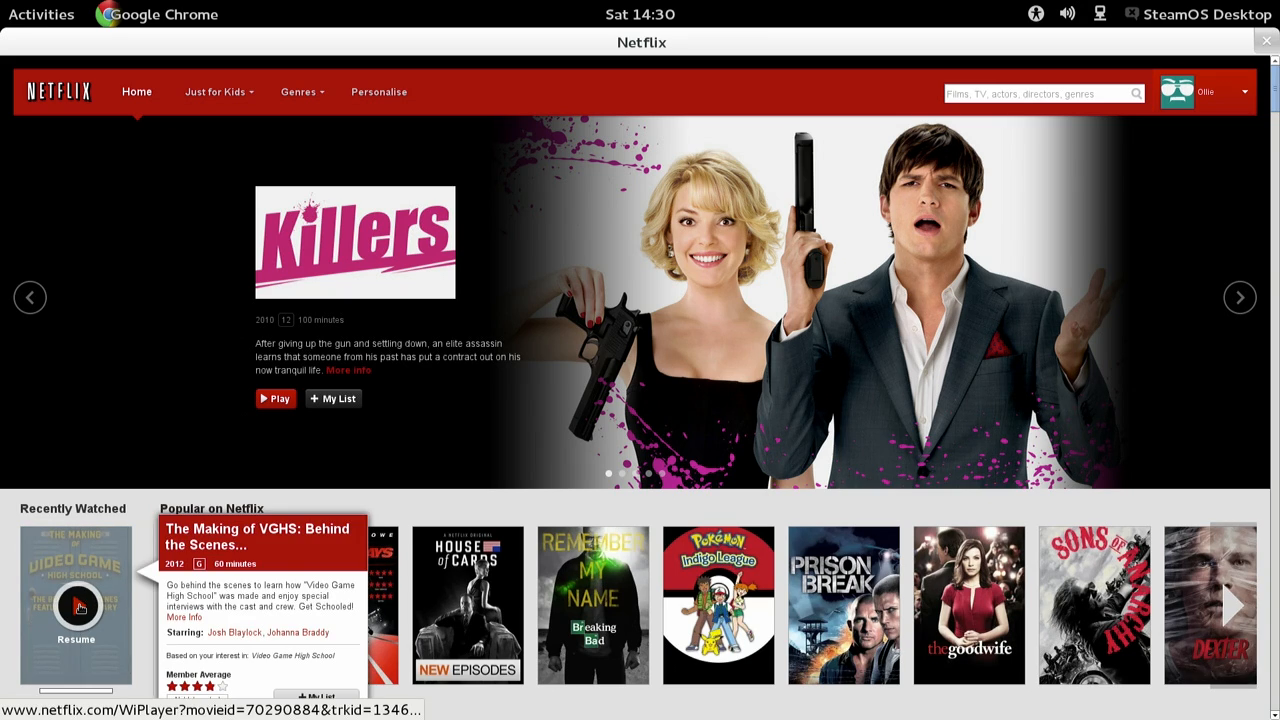
left_click(76, 607)
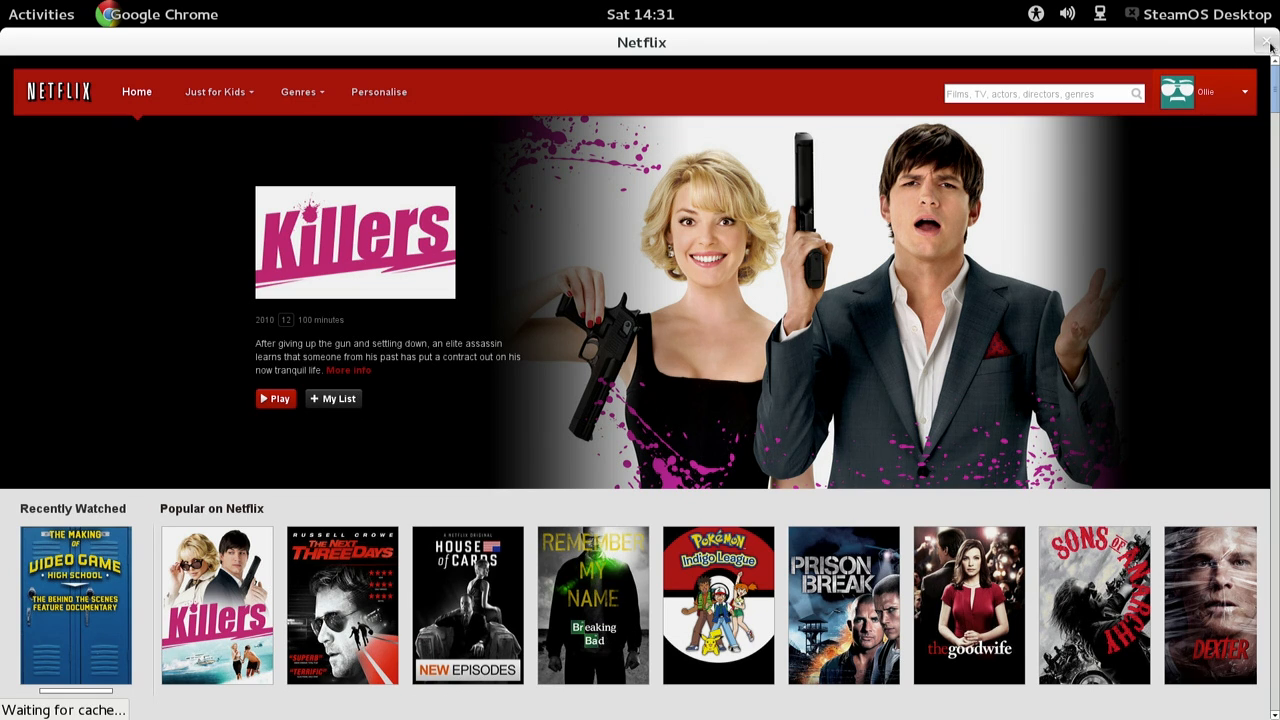
left_click(41, 14)
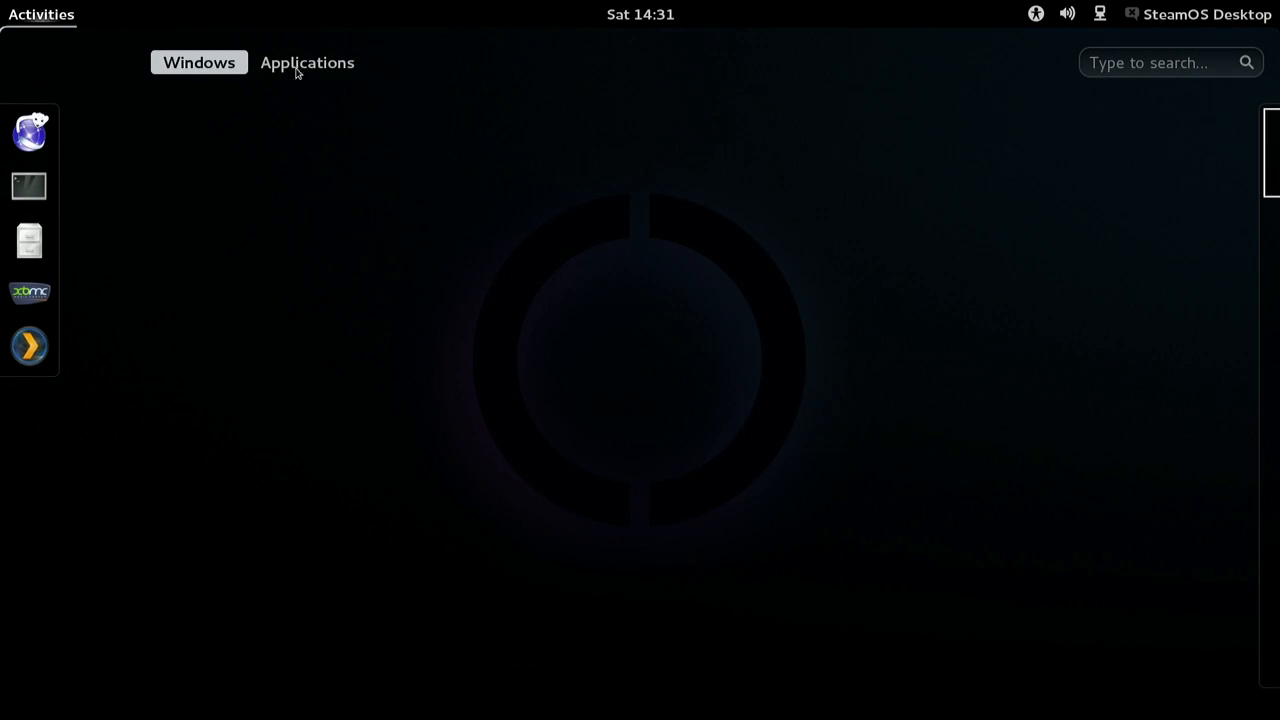
- Pin Netflix to the GNOME Shell dash, then log out to Steam Big Picture
left_click(307, 62)
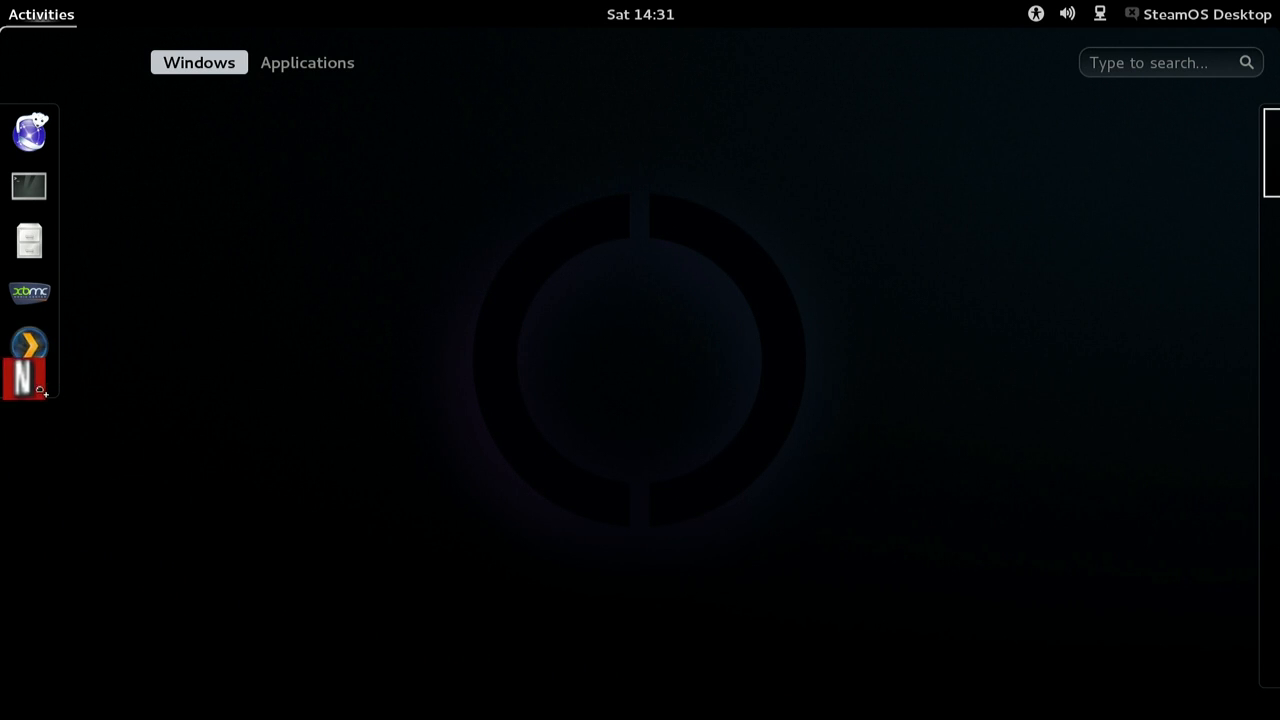
left_click(28, 380)
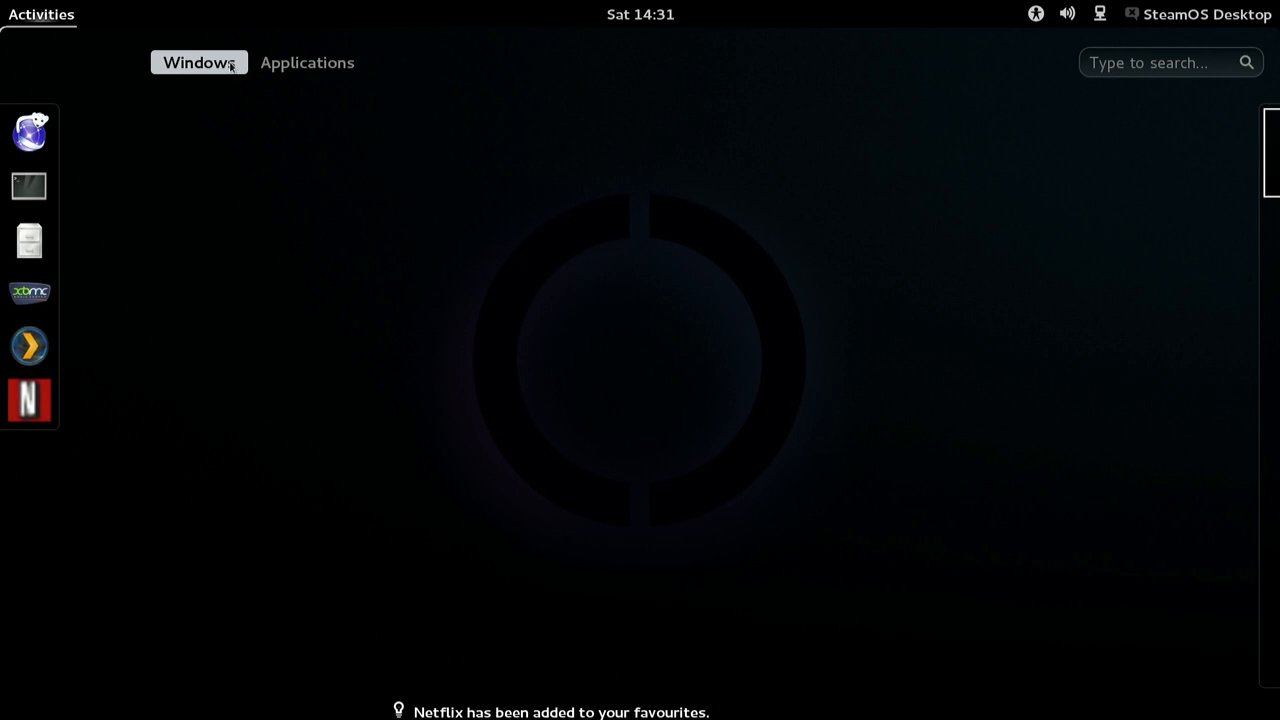
mouse_move(990, 64)
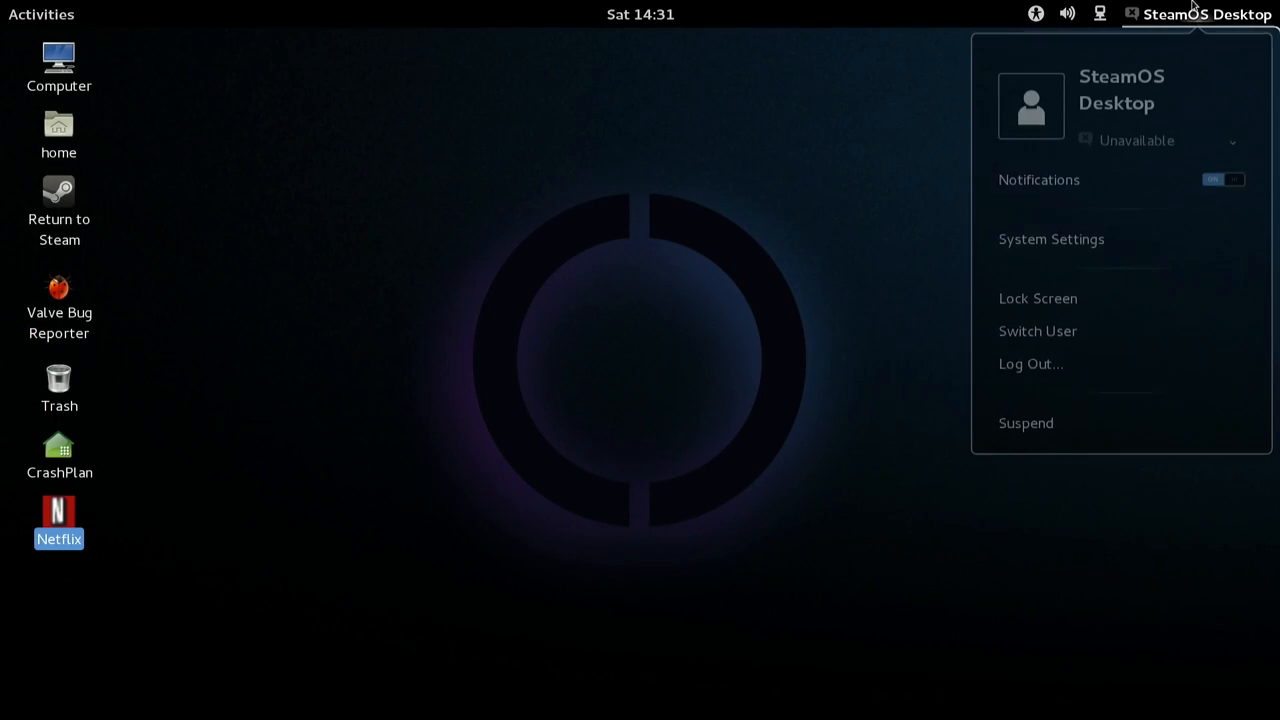
left_click(1030, 363)
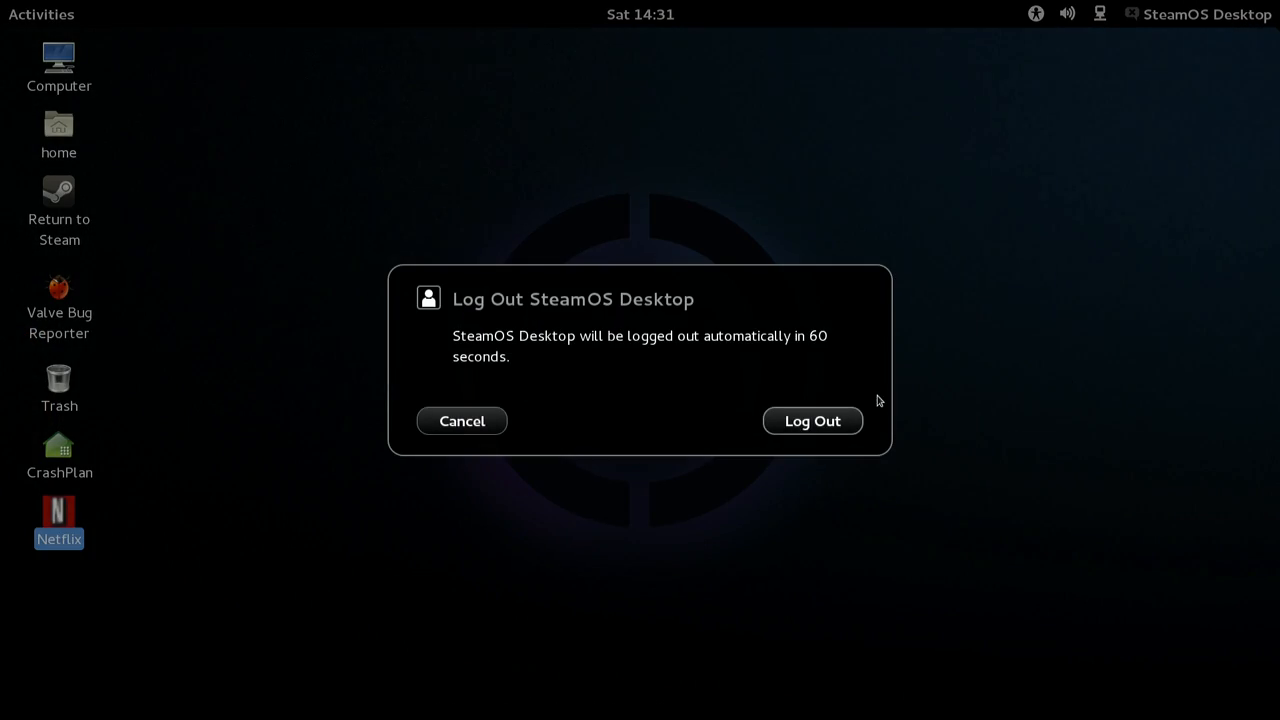
left_click(812, 420)
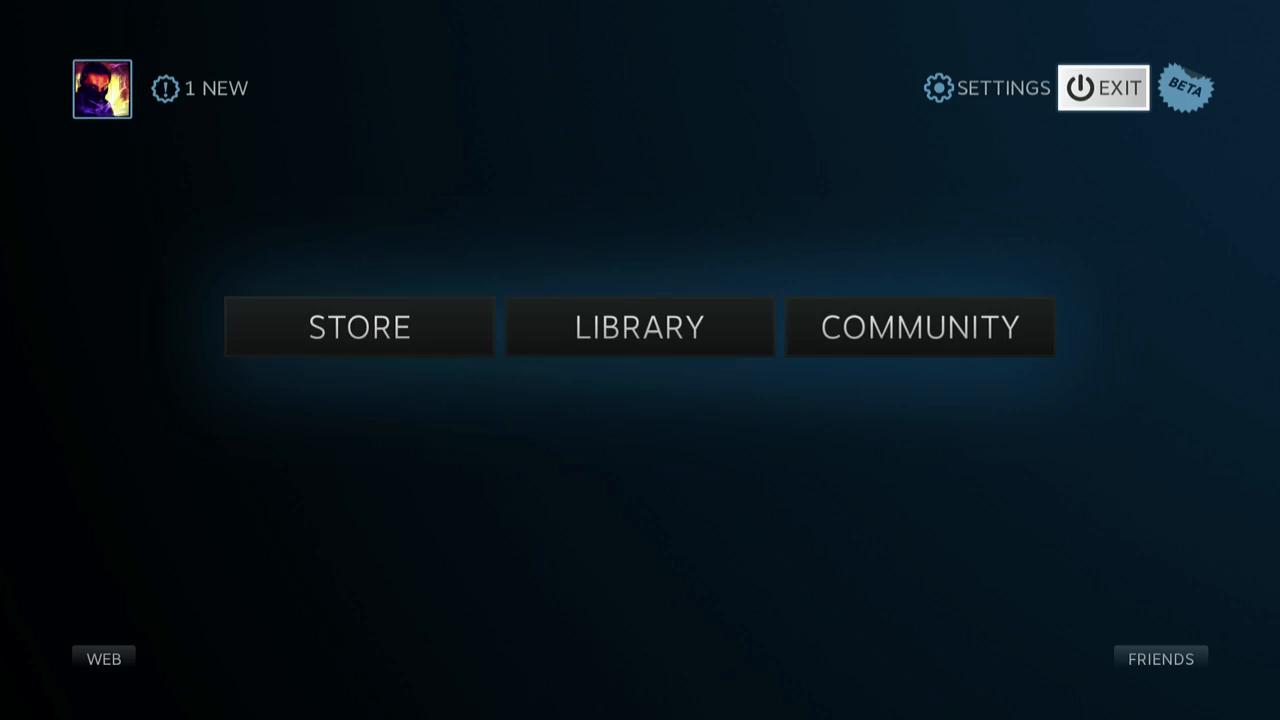